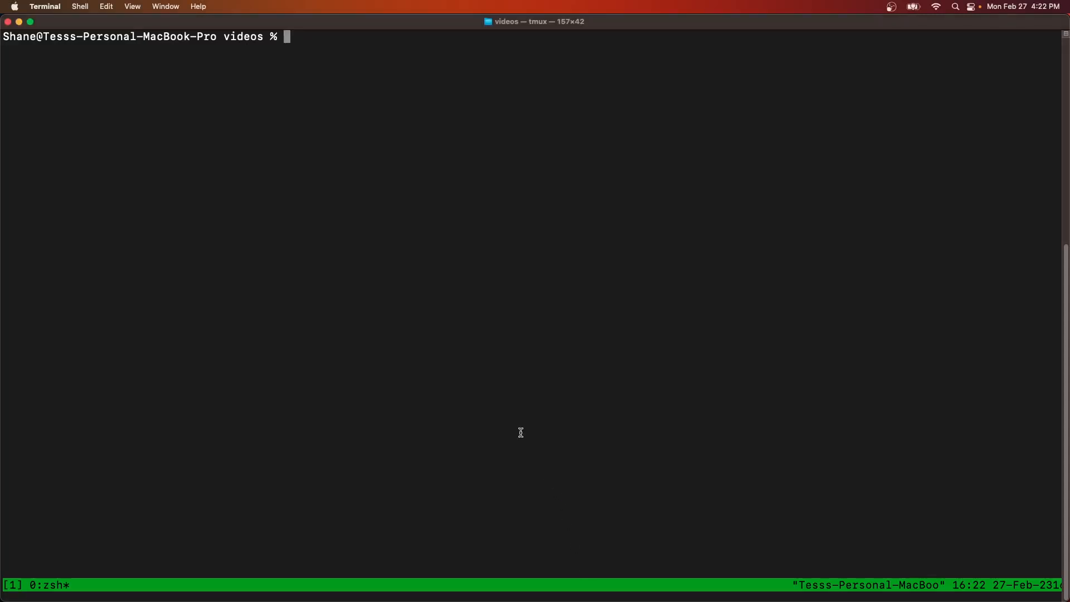
Step: Generate the 'button' project from esp-idf-template with ESP-IDF v4.4 and esp32c3, then cd into it
{"action": "type", "text": "cargo generate https://github.com/esp-rs/esp-idf-template cargo"}
{"action": "type", "text": "button"}
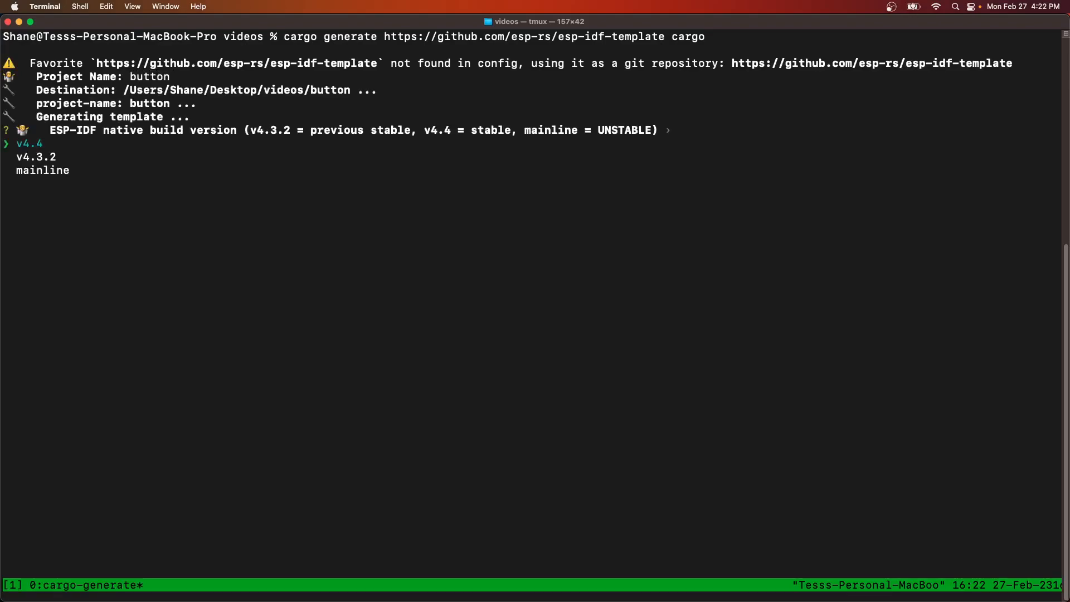
{"action": "key", "text": "enter"}
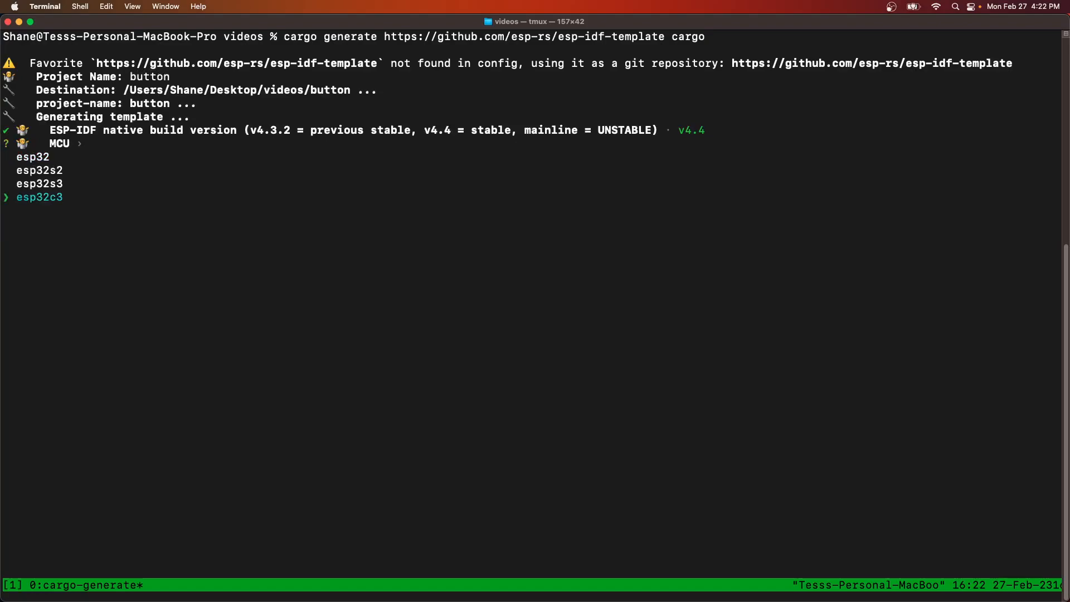
{"action": "key", "text": "enter"}
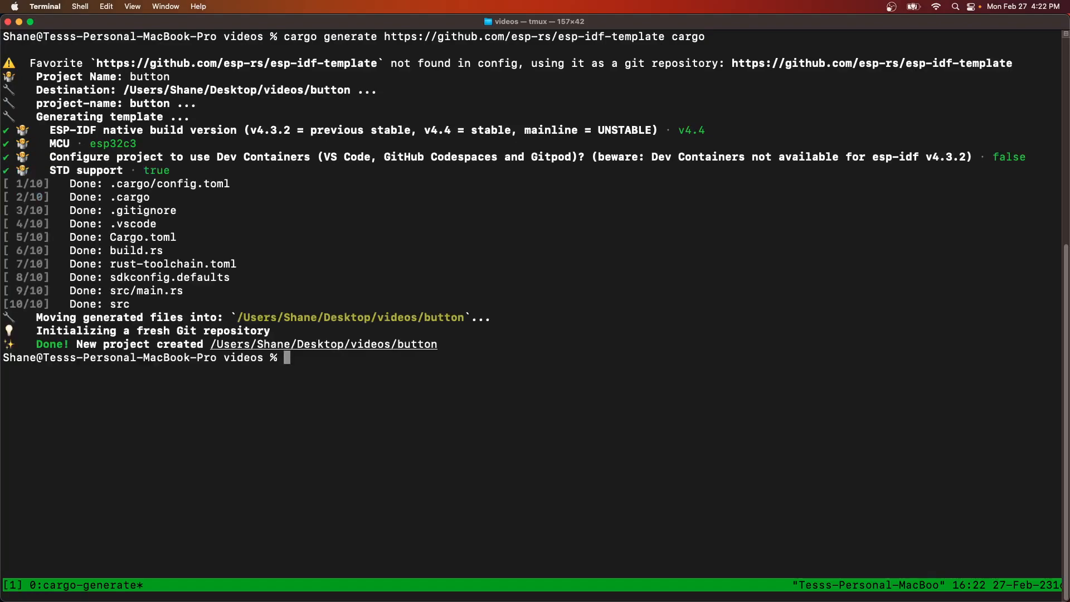
{"action": "type", "text": "cd button"}
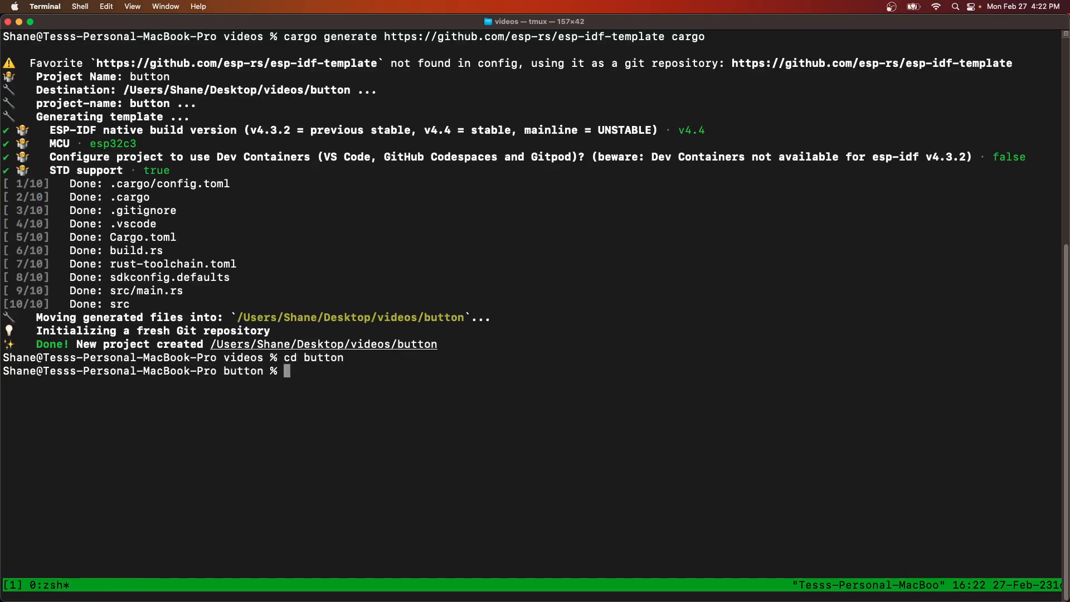
Step: Launch nvim, open src/main.rs and run cargo build in the floating terminal
{"action": "type", "text": "nvim"}
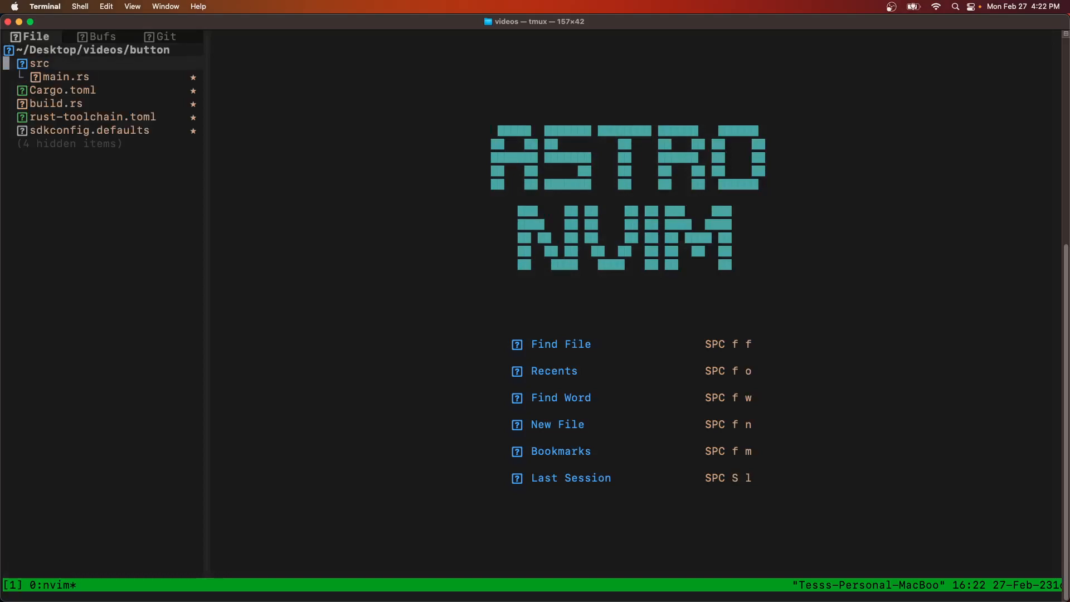
{"action": "left_click", "coordinate": [66, 77]}
{"action": "type", "text": "c"}
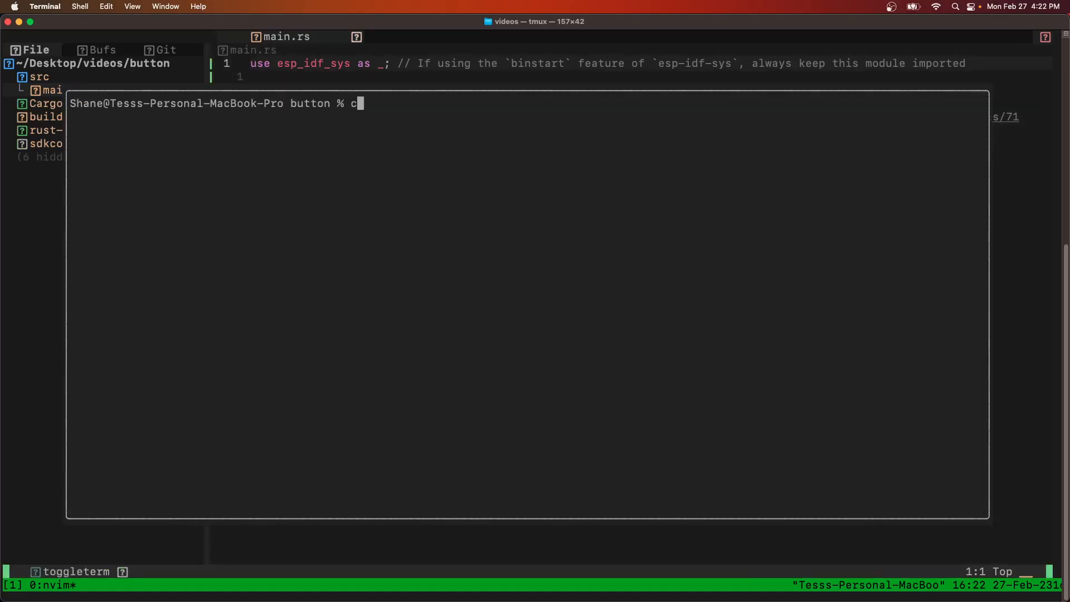
{"action": "type", "text": "argo build"}
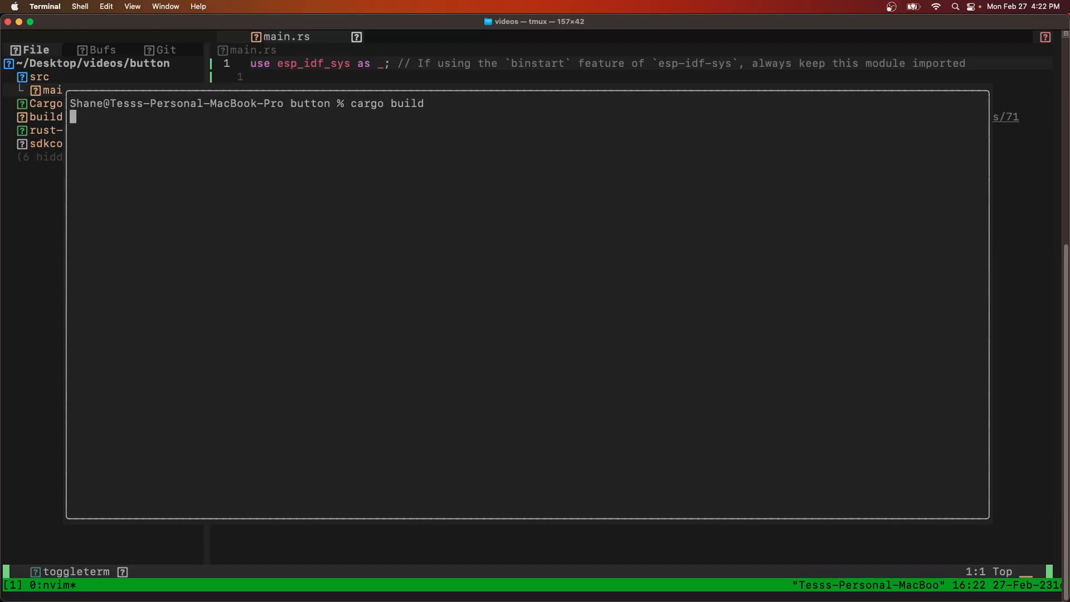
{"action": "key", "text": "Return"}
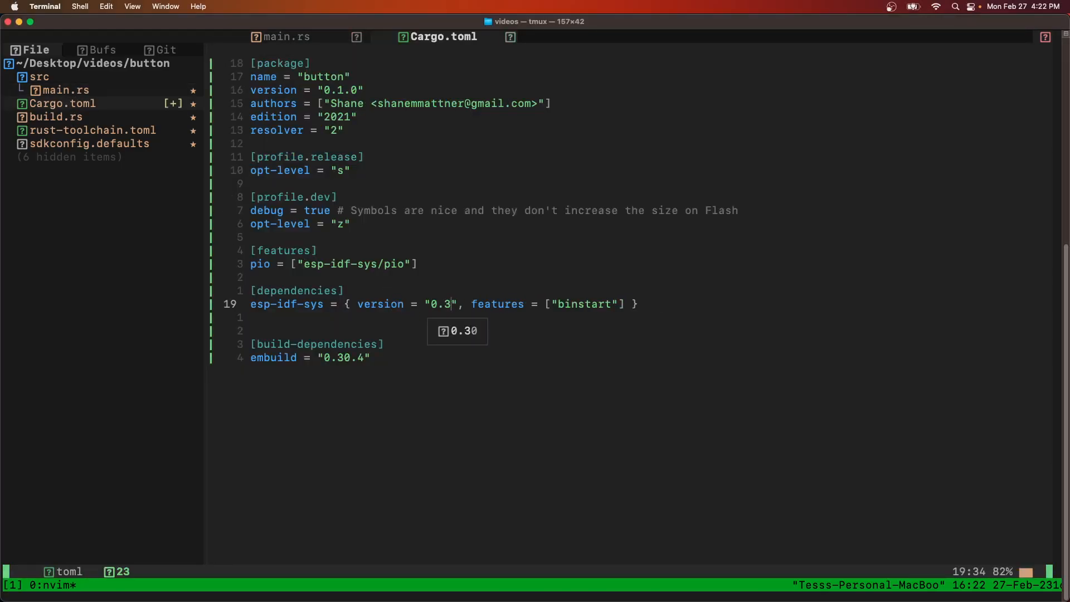
Step: In Cargo.toml, set esp-idf-sys to "0.32" and add esp-idf-hal "0.40.0"
{"action": "type", "text": "2"}
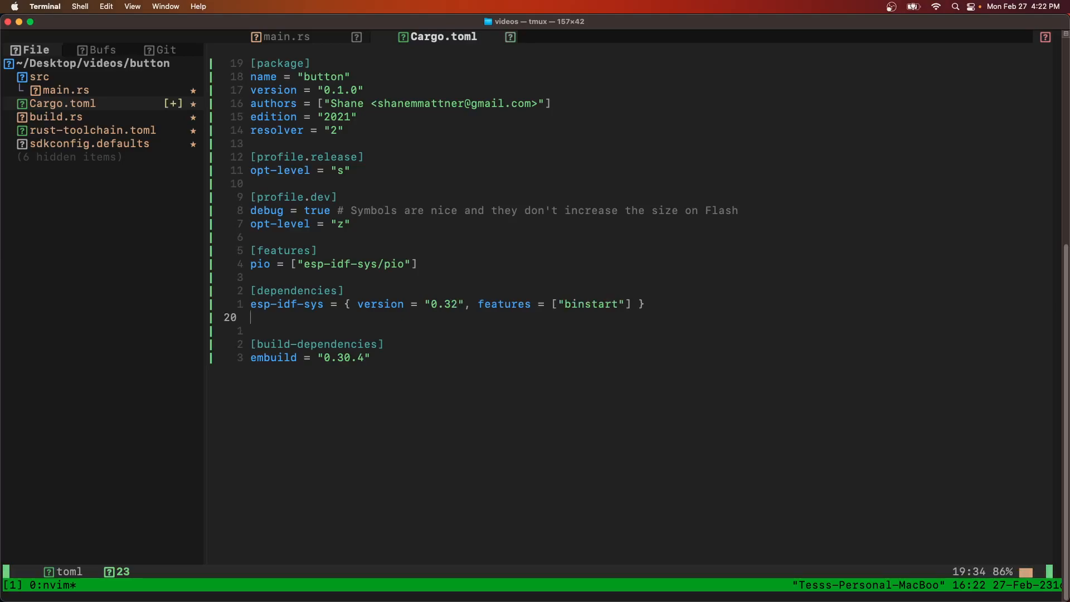
{"action": "type", "text": "esp-idf-hal ="}
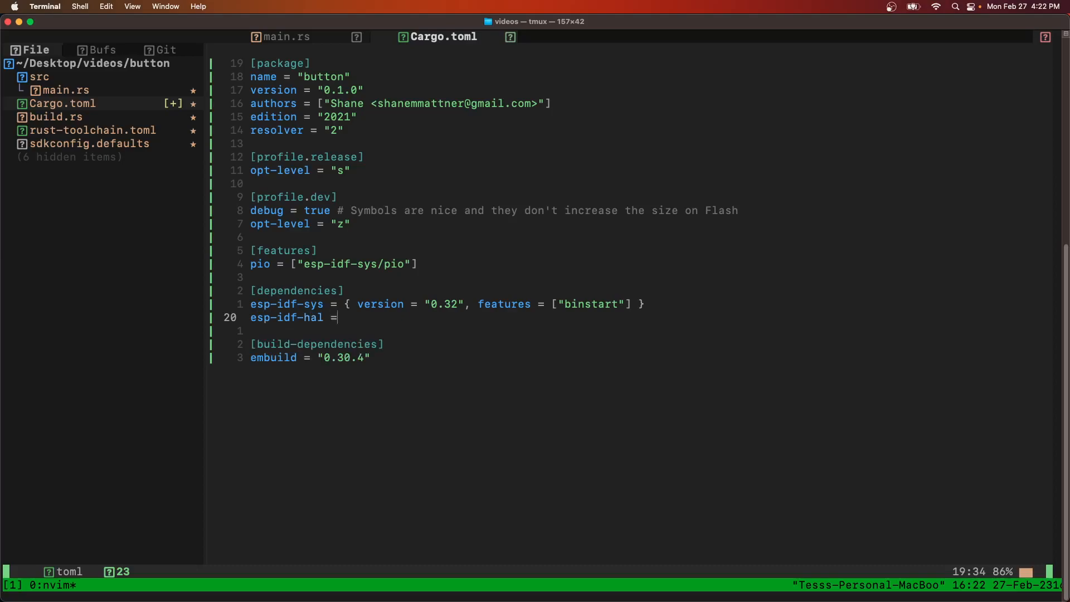
{"action": "type", "text": "\"0.40.\""}
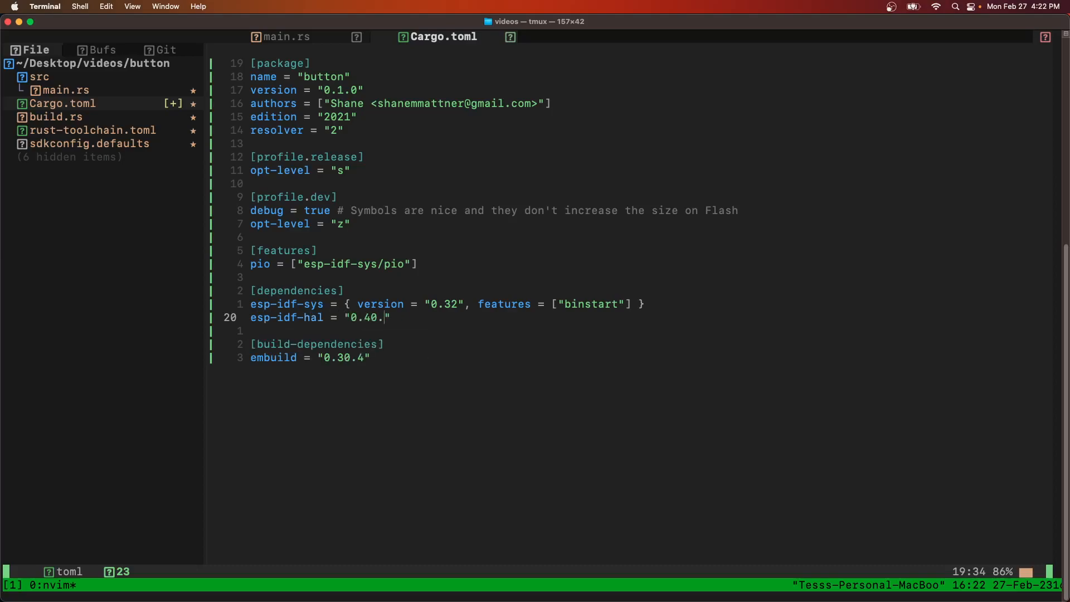
Step: Add esp-println with version and features = ["esp32c3"], then save with :w
{"action": "type", "text": "esp-print"}
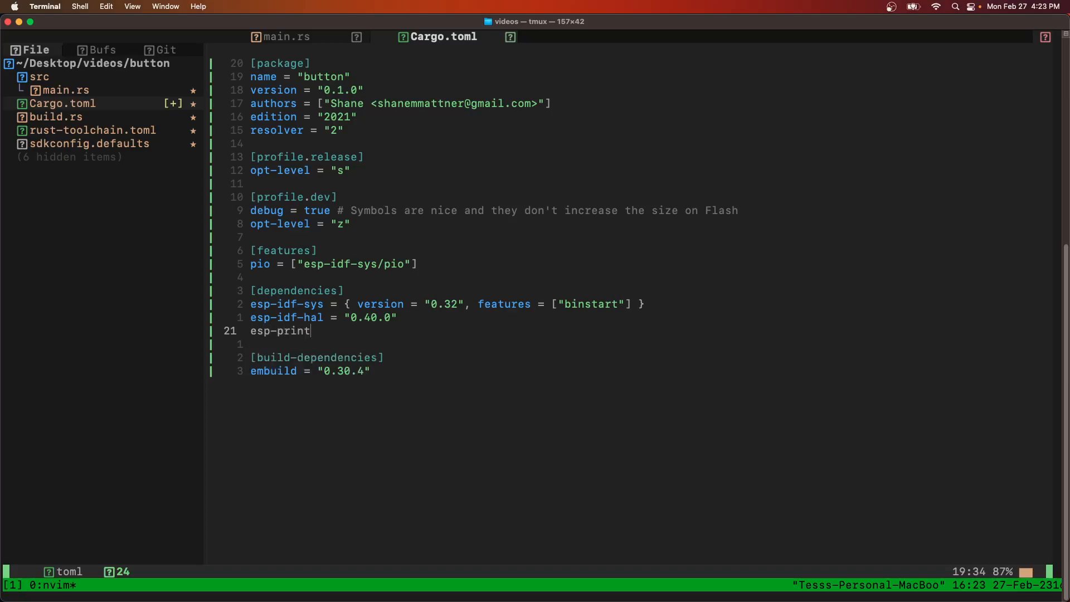
{"action": "type", "text": "ln = {}"}
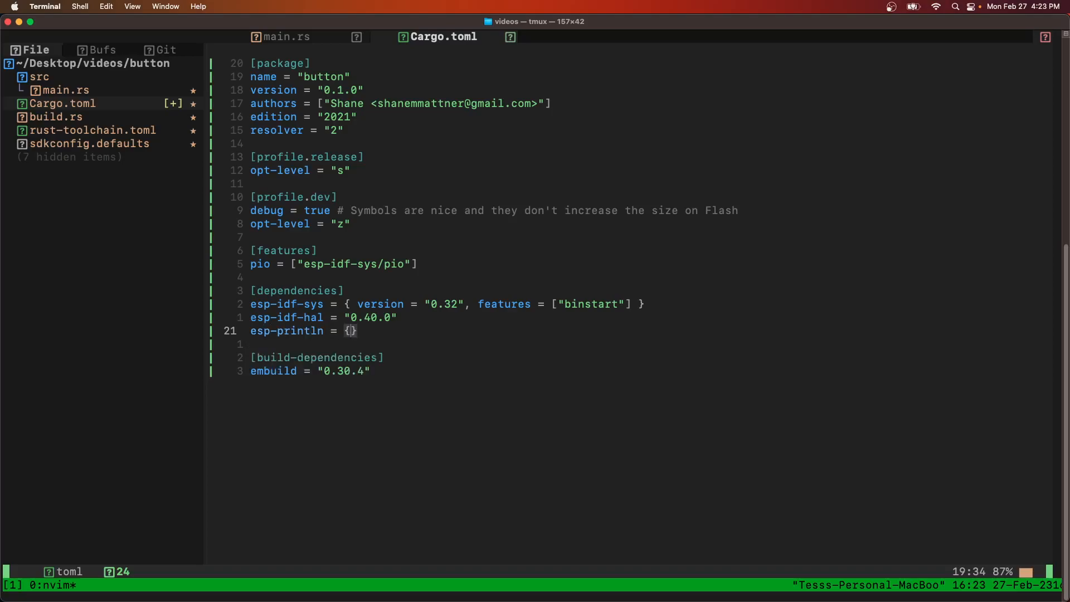
{"action": "type", "text": "version = \"0.3.1"}
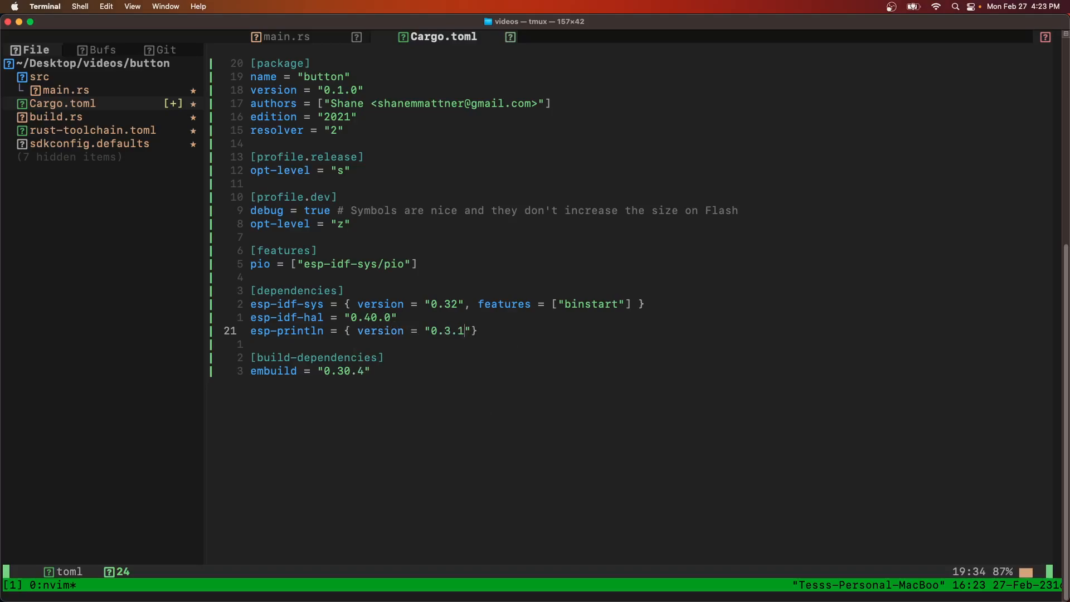
{"action": "type", "text": ", f"}
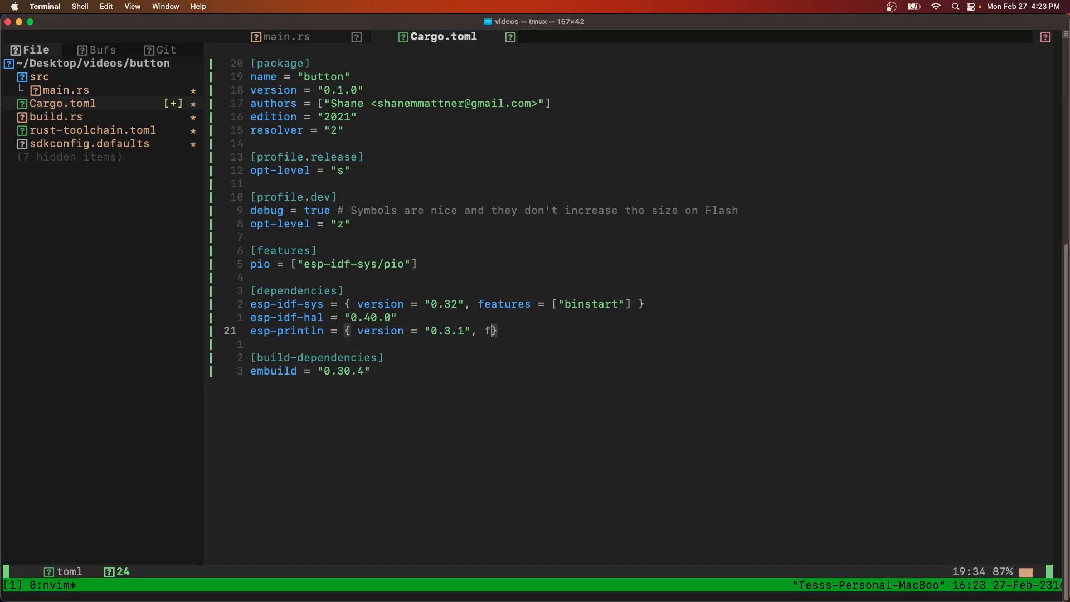
{"action": "type", "text": "eatures ="}
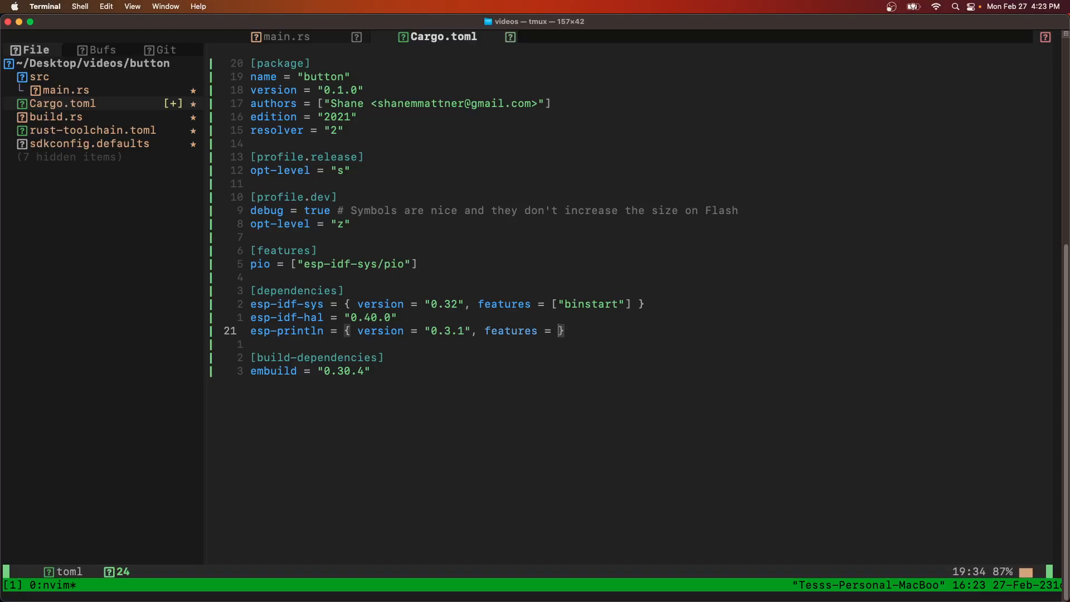
{"action": "type", "text": "[\"esp32\"]"}
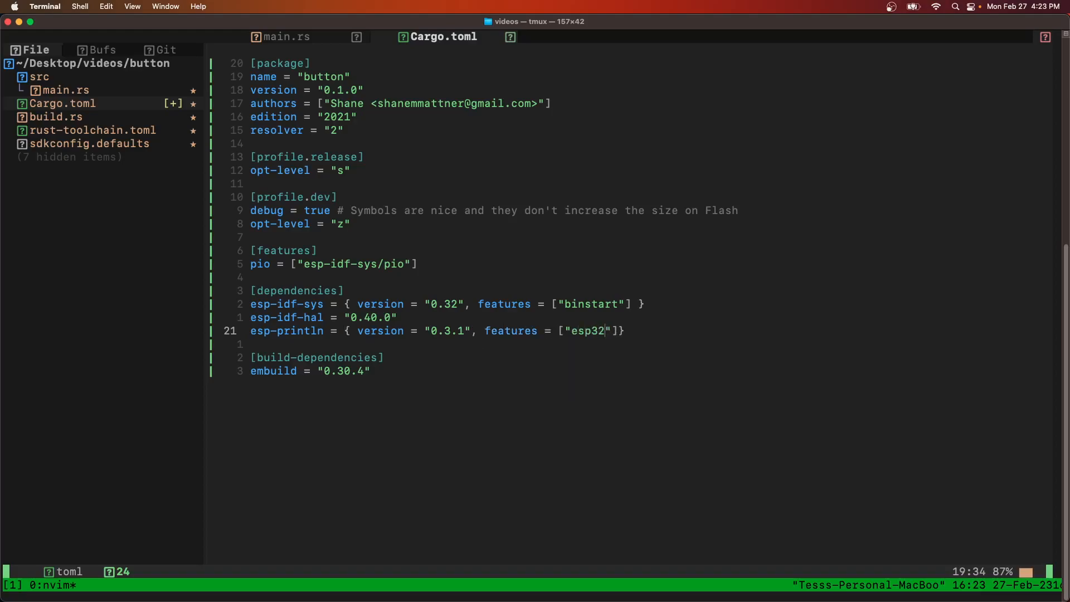
{"action": "type", "text": "c3:w"}
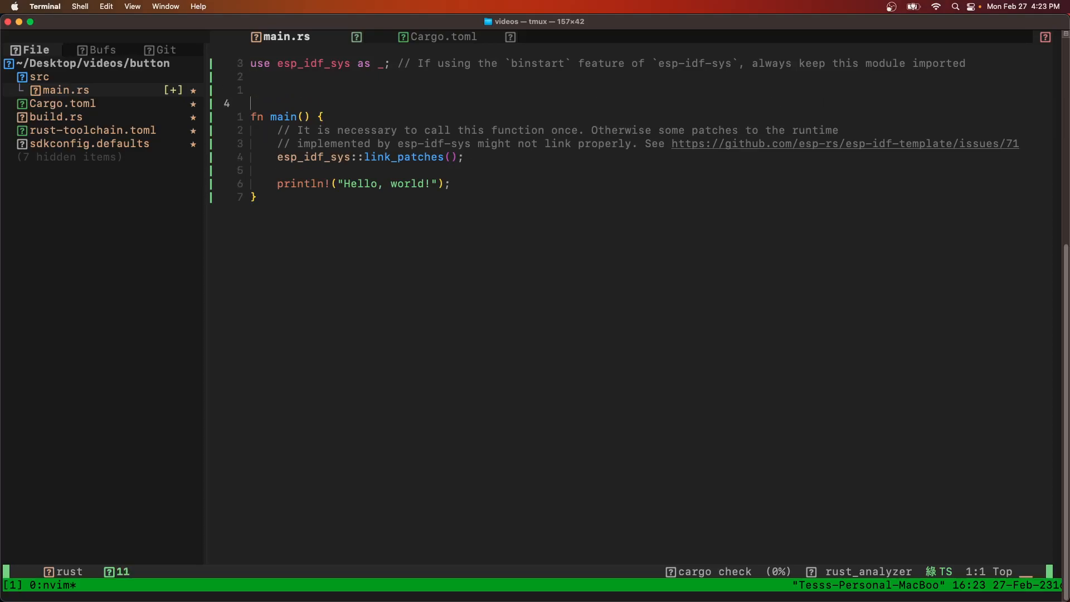
Step: Add a use esp_idf_hal block importing delay::FreeRtos and peripherals::Peripherals
{"action": "type", "text": "use"}
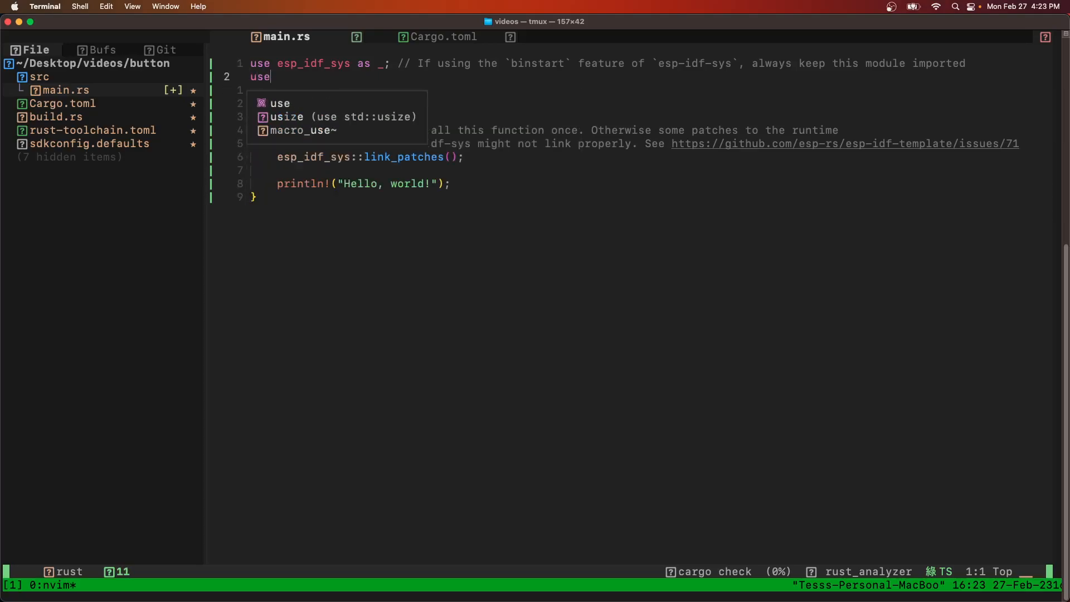
{"action": "type", "text": "esp_idf_"}
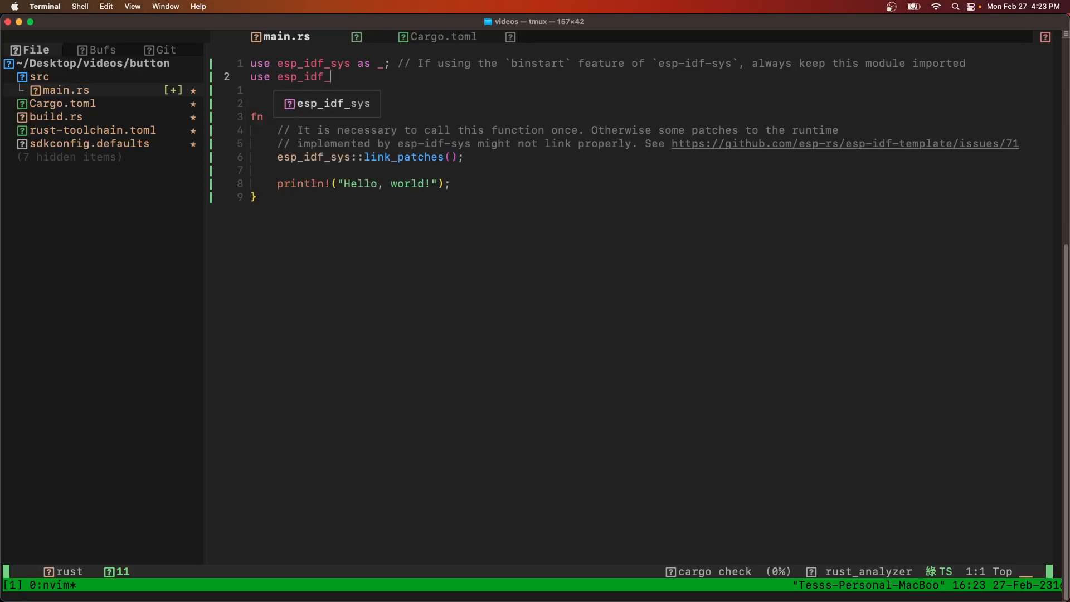
{"action": "type", "text": "hal::{}"}
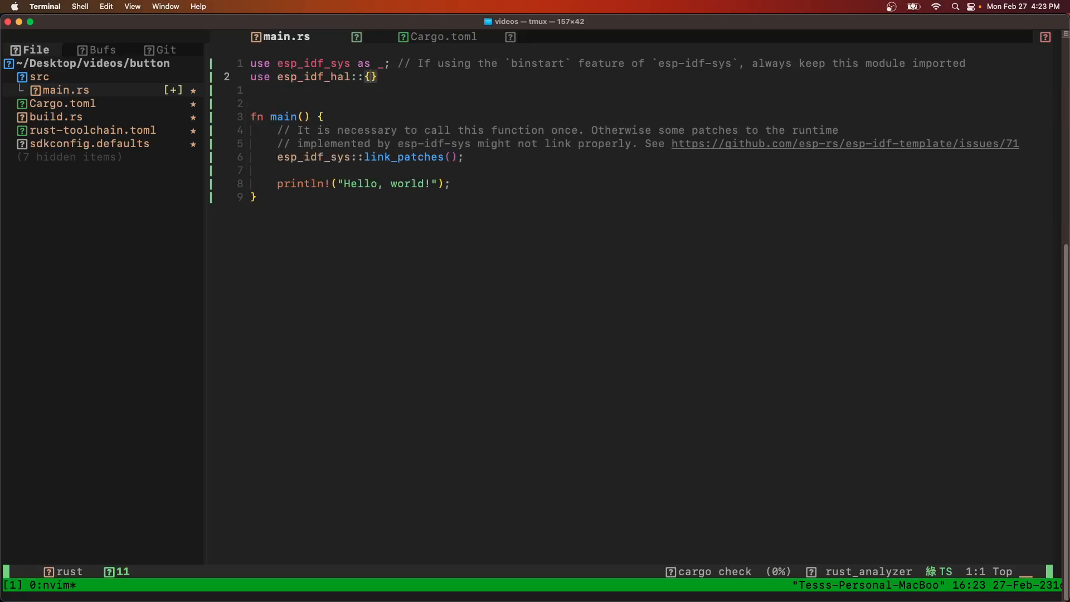
{"action": "type", "text": "delay::"}
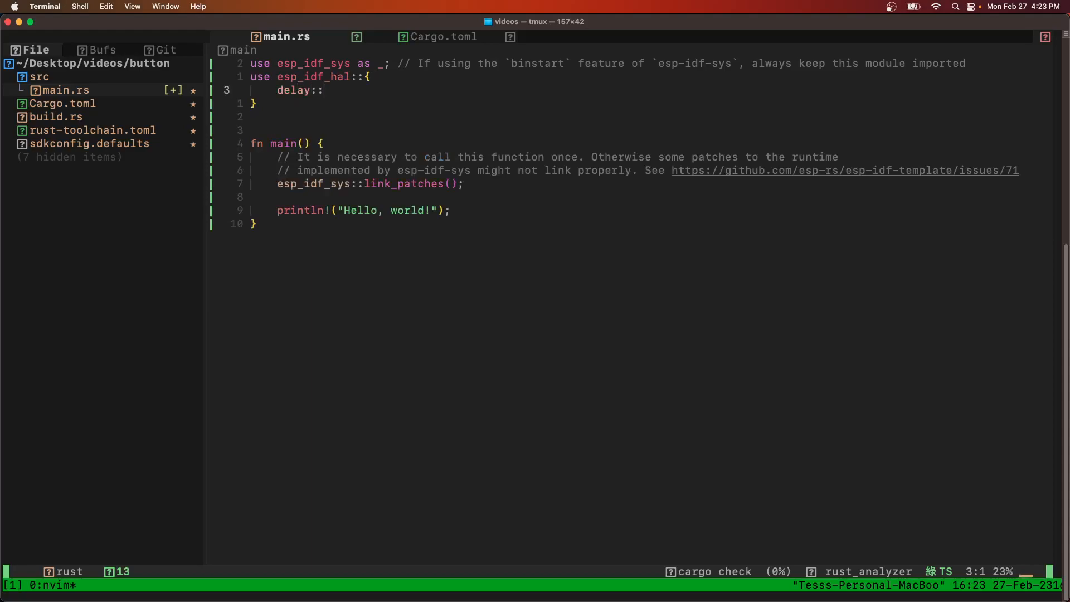
{"action": "type", "text": "FreeRtos,"}
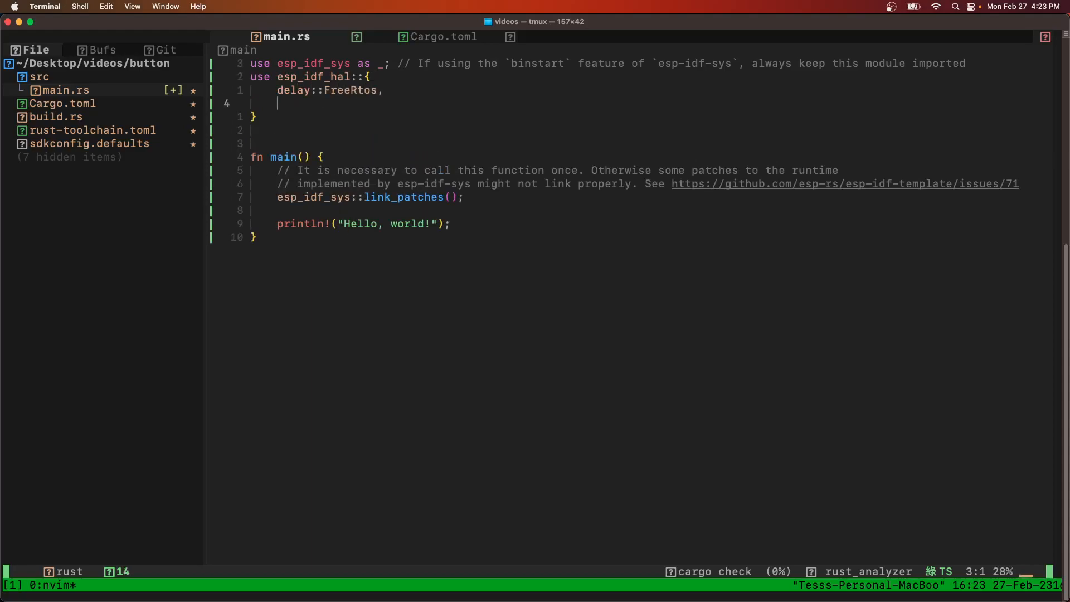
{"action": "type", "text": "peripherals"}
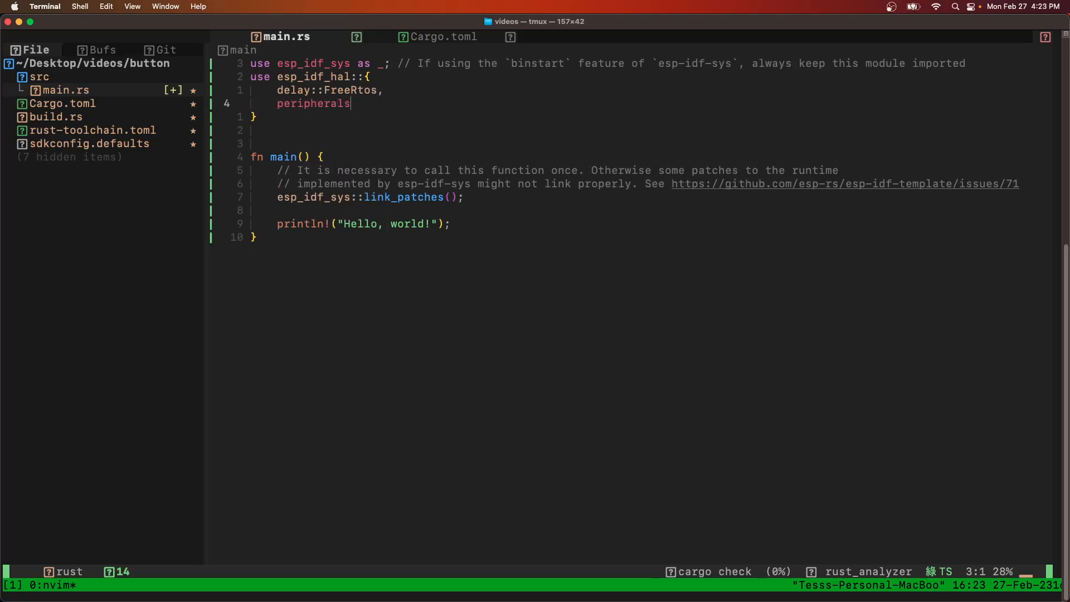
{"action": "type", "text": "::Perip"}
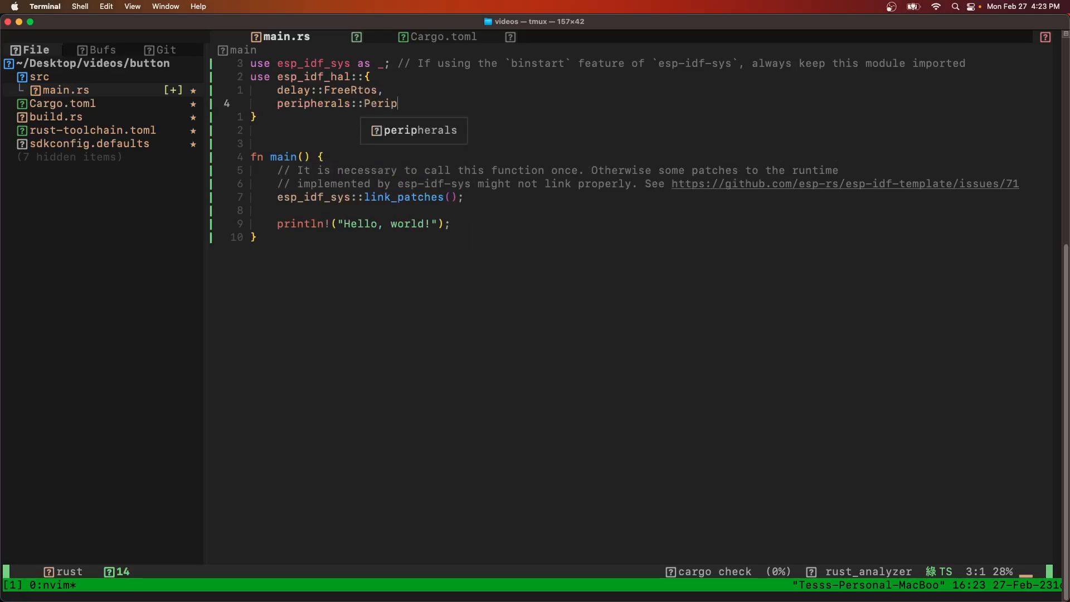
{"action": "type", "text": "herals,"}
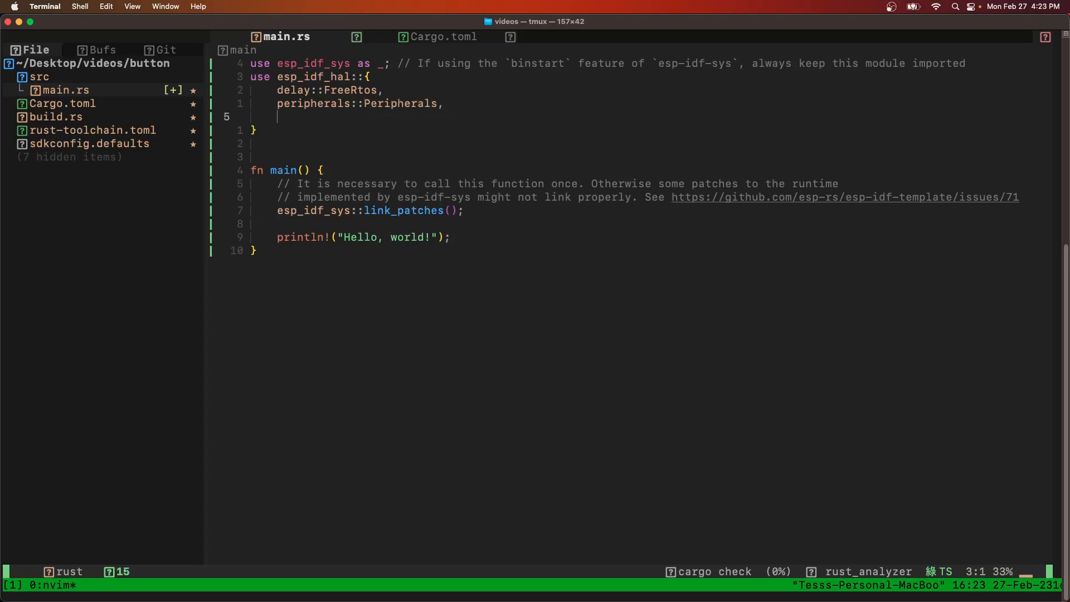
Step: Import gpio::{IOPin, PinDriver, Pull} and start the use esp_println::println line
{"action": "type", "text": "gpio::"}
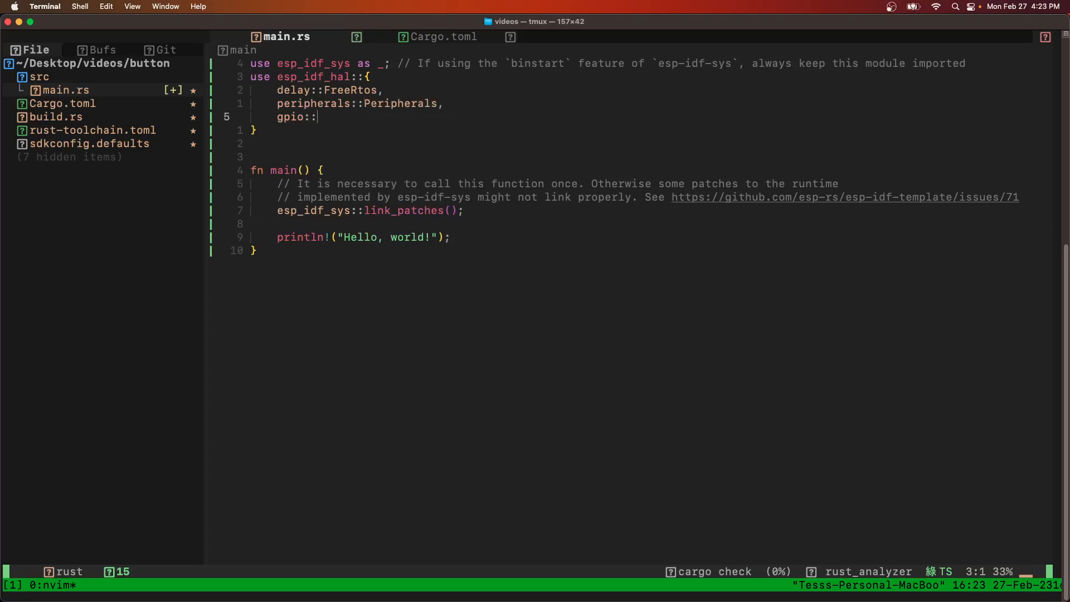
{"action": "type", "text": "{IOP}"}
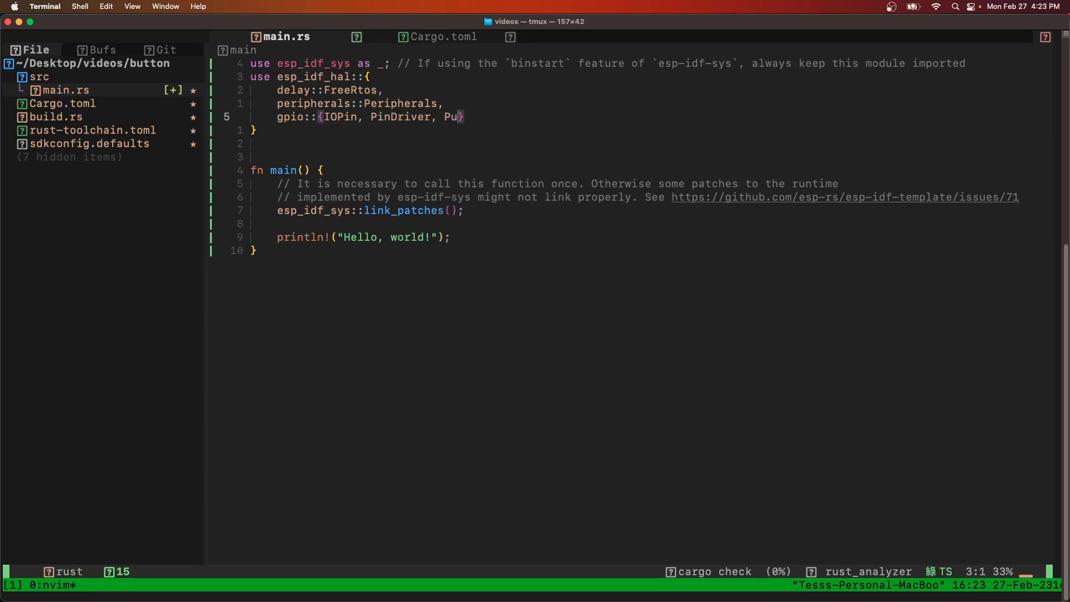
{"action": "type", "text": "ll},"}
{"action": "type", "text": "u"}
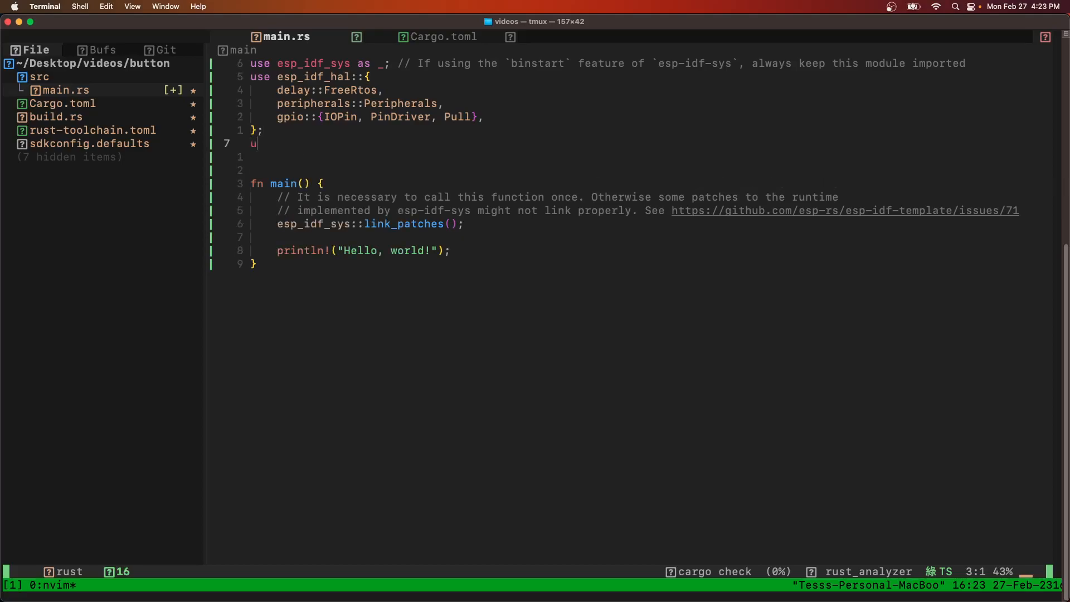
{"action": "type", "text": "se esp_println::println;"}
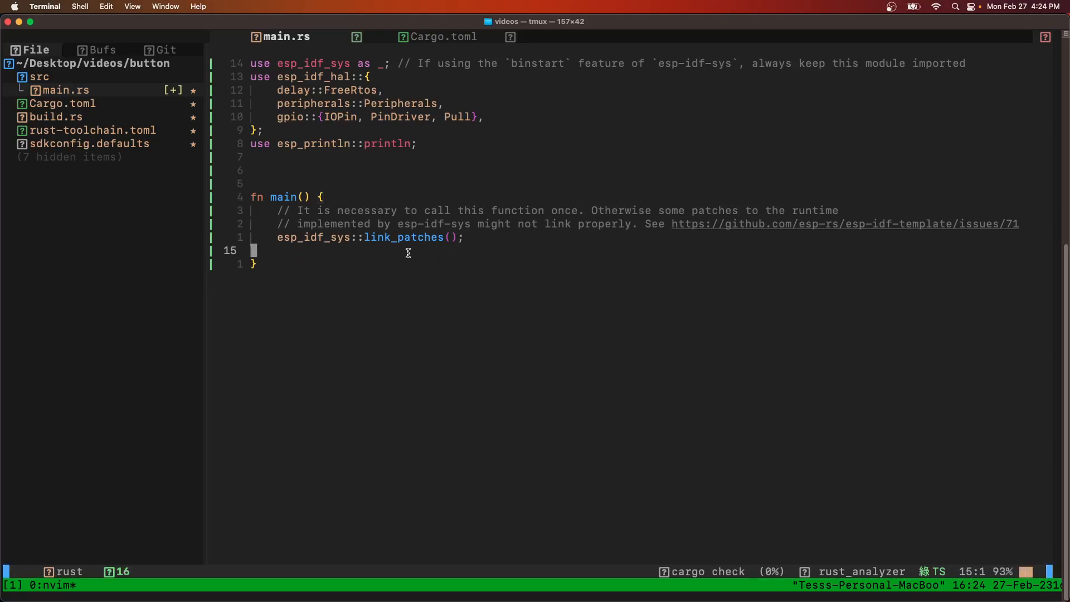
Step: Add let peripherals = Peripherals::take().unwrap(); in main
{"action": "type", "text": "let peripherals = P"}
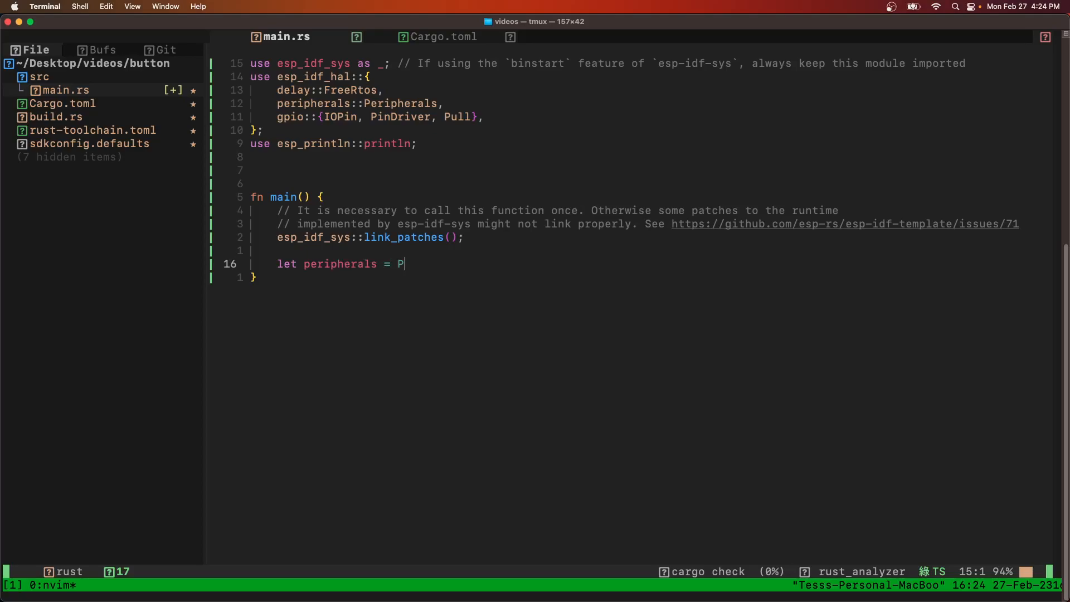
{"action": "type", "text": "eripherals::ta"}
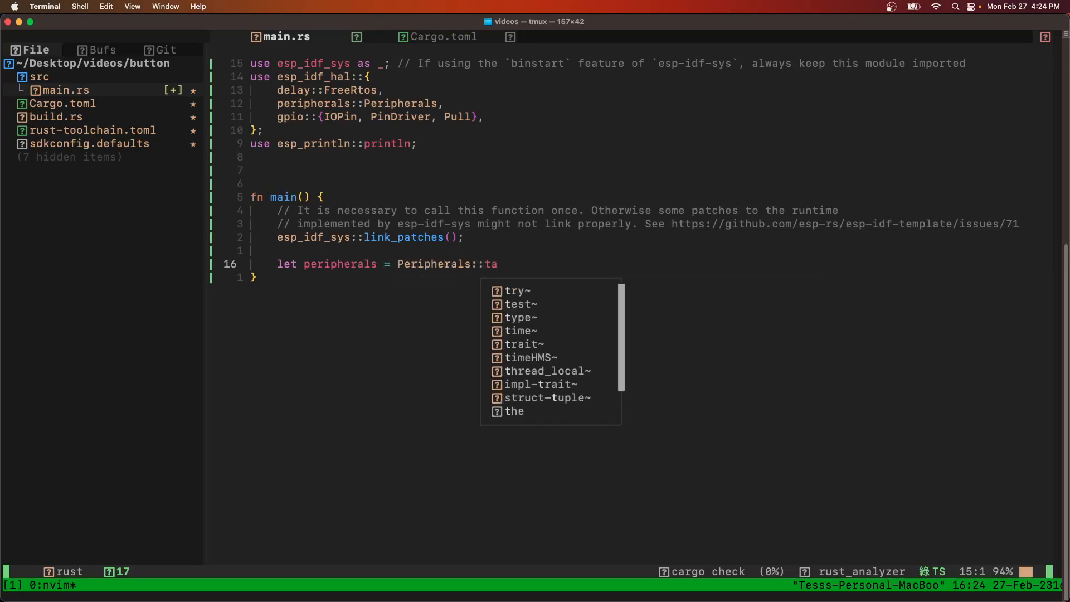
{"action": "type", "text": "ke().unwrap();"}
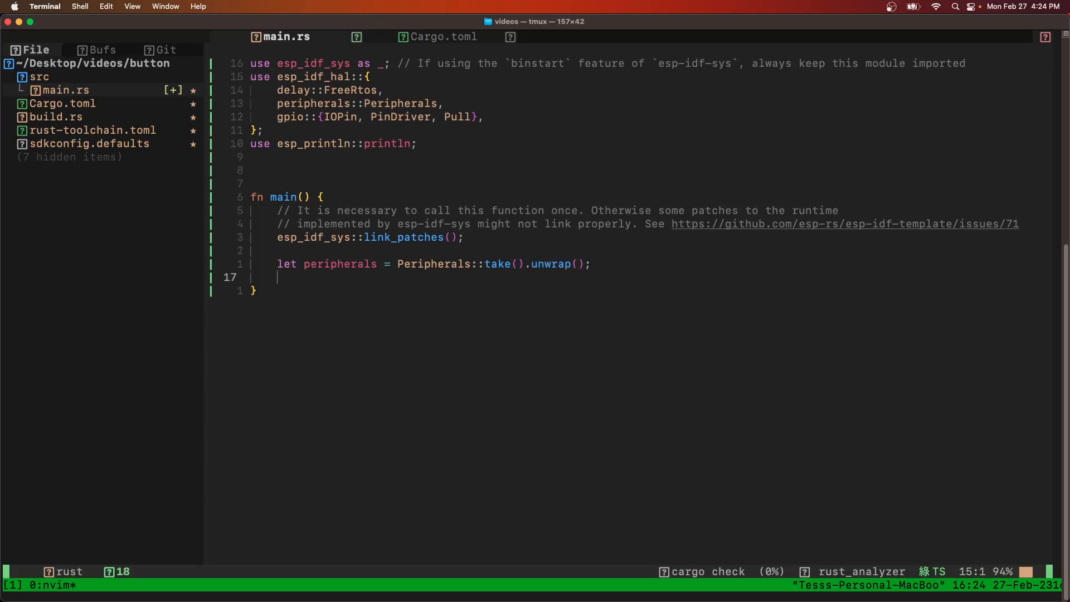
Step: Add let mut led_pin = PinDriver::output(peripherals.pins.gpio8).unwrap();
{"action": "type", "text": "let mut"}
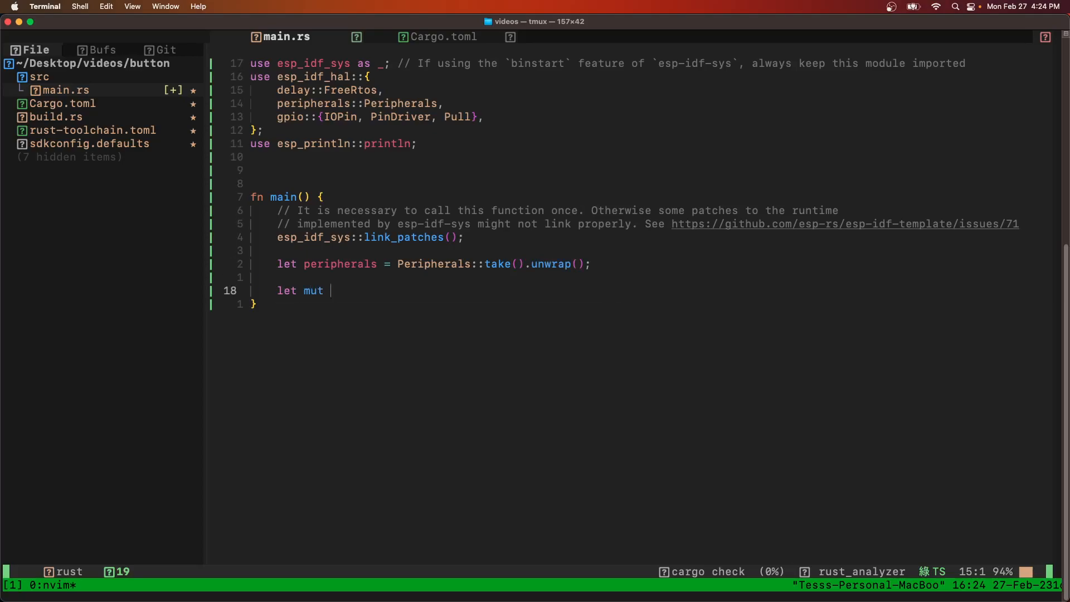
{"action": "type", "text": "led_pin ="}
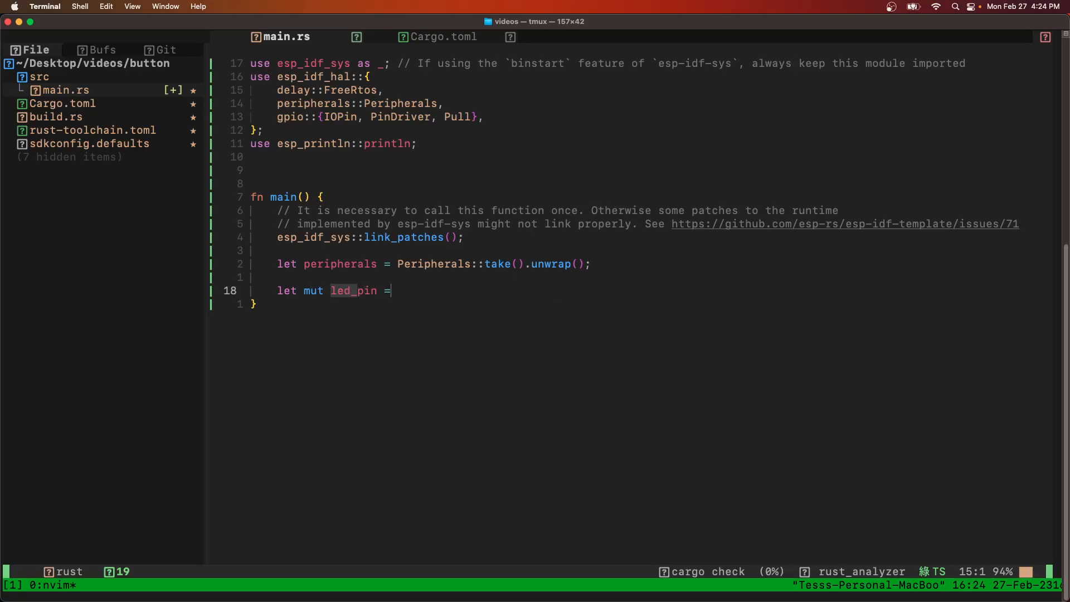
{"action": "type", "text": "PinDriver::ou"}
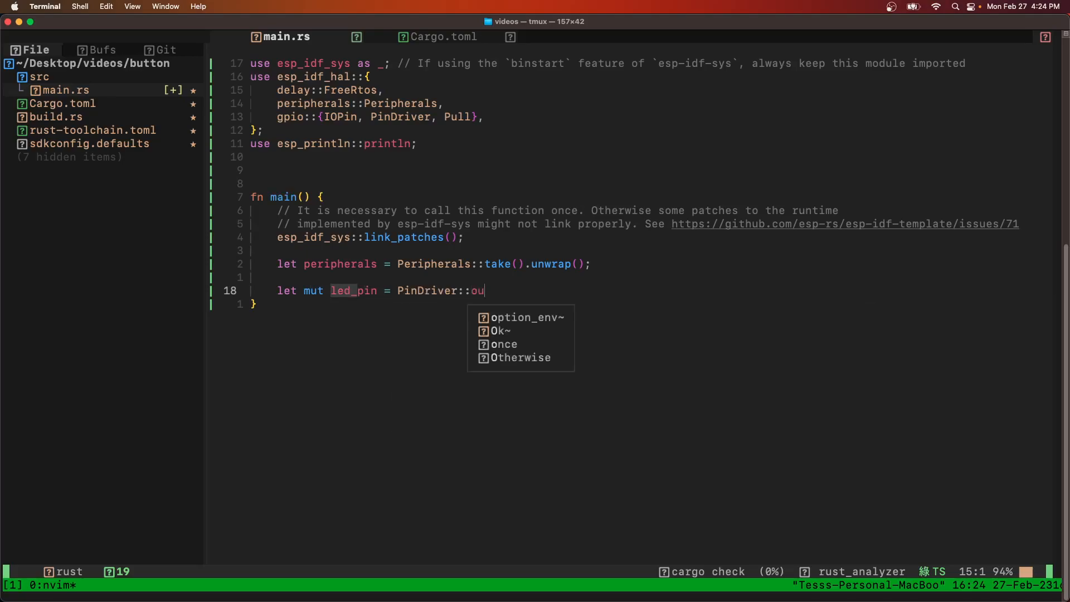
{"action": "type", "text": "tput(peripherals.pins."}
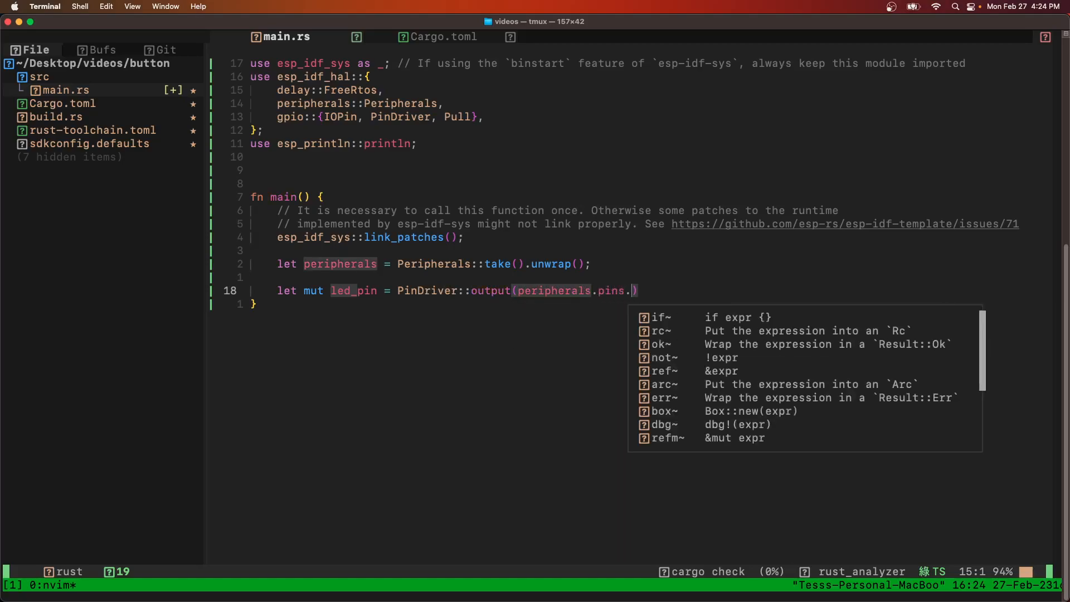
{"action": "type", "text": "8"}
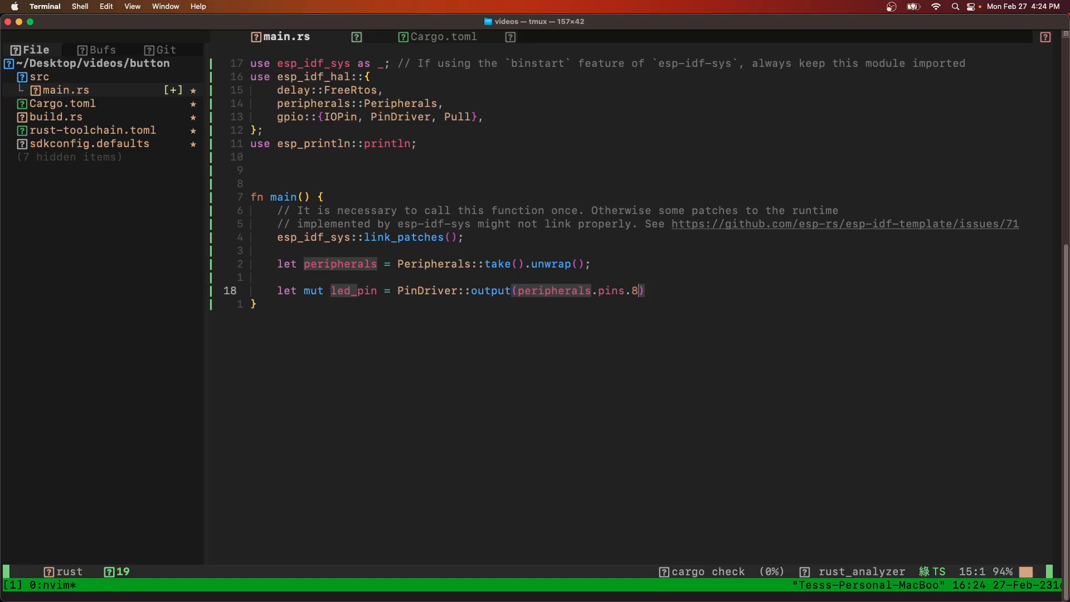
{"action": "type", "text": "gpio"}
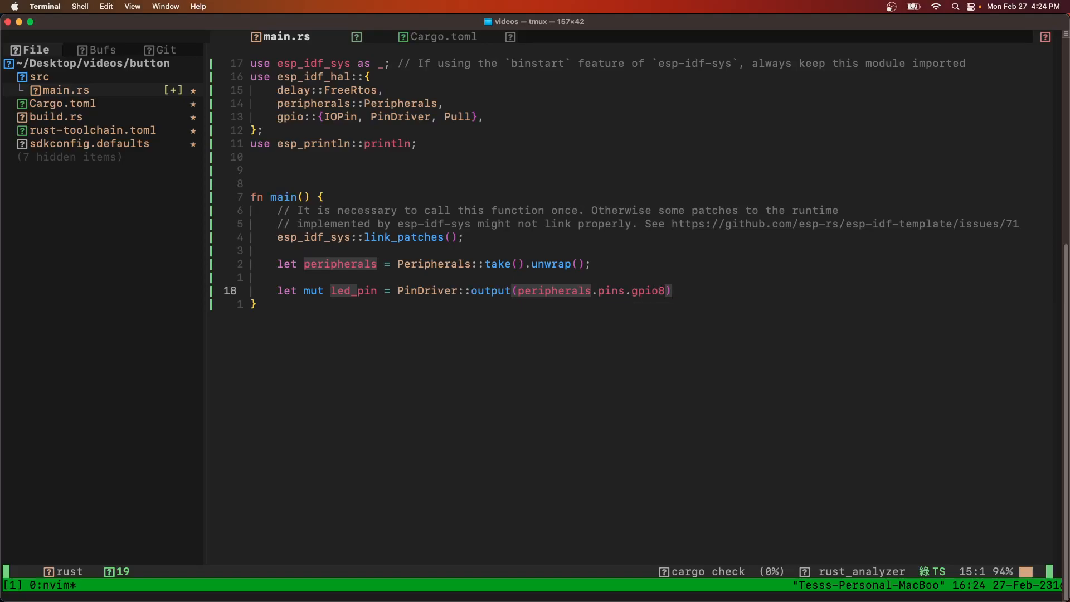
{"action": "type", "text": ".unwrap()"}
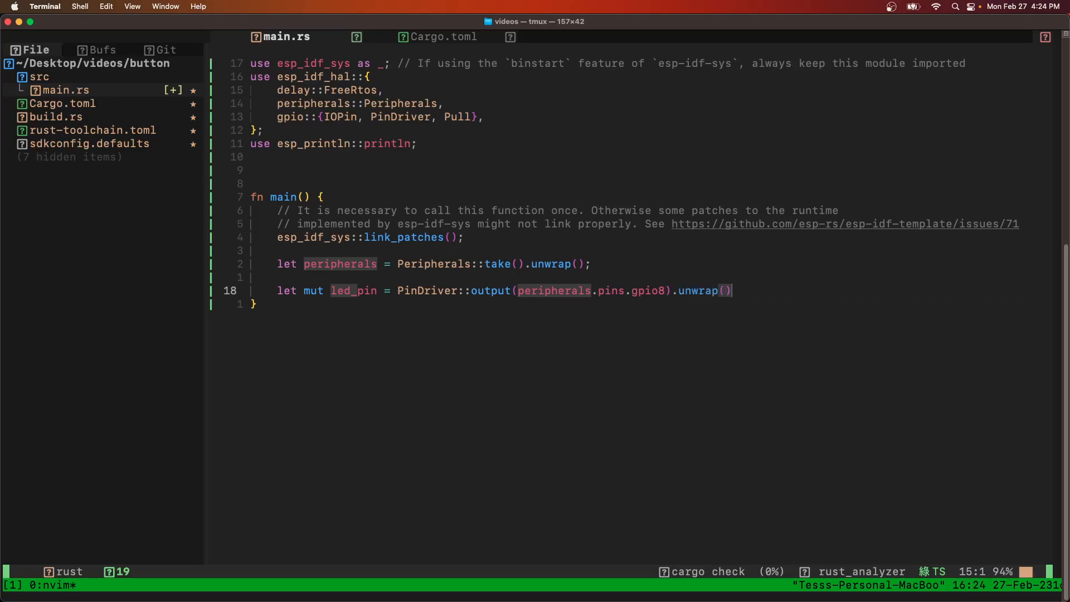
{"action": "type", "text": "let m"}
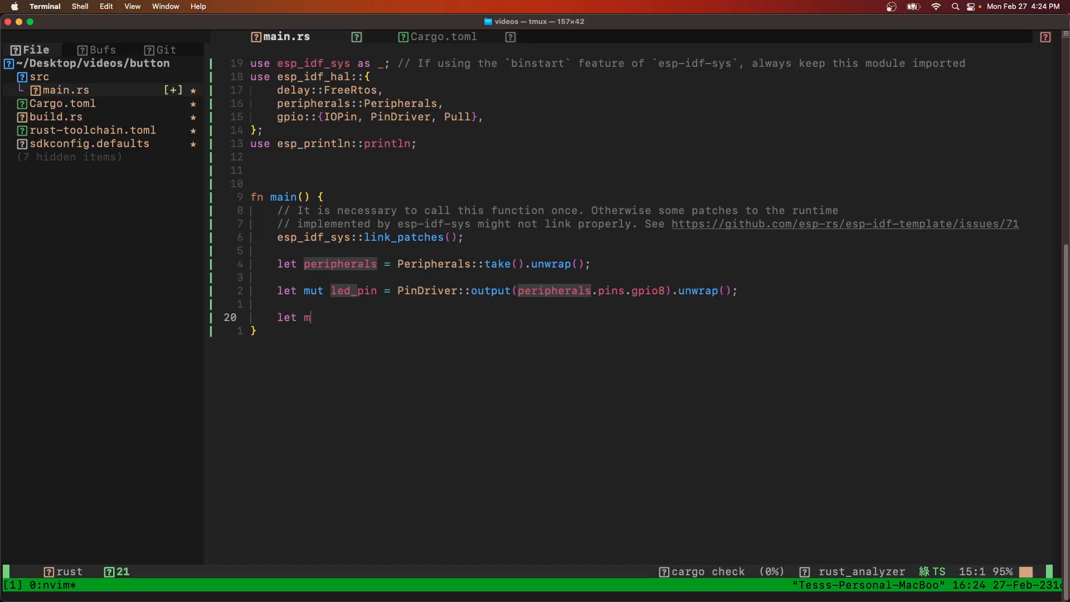
Step: Add let mut btn_pin = PinDriver::input(peripherals.pins.gpio6).unwrap();
{"action": "type", "text": "ut btn_pin = PinDriver::input"}
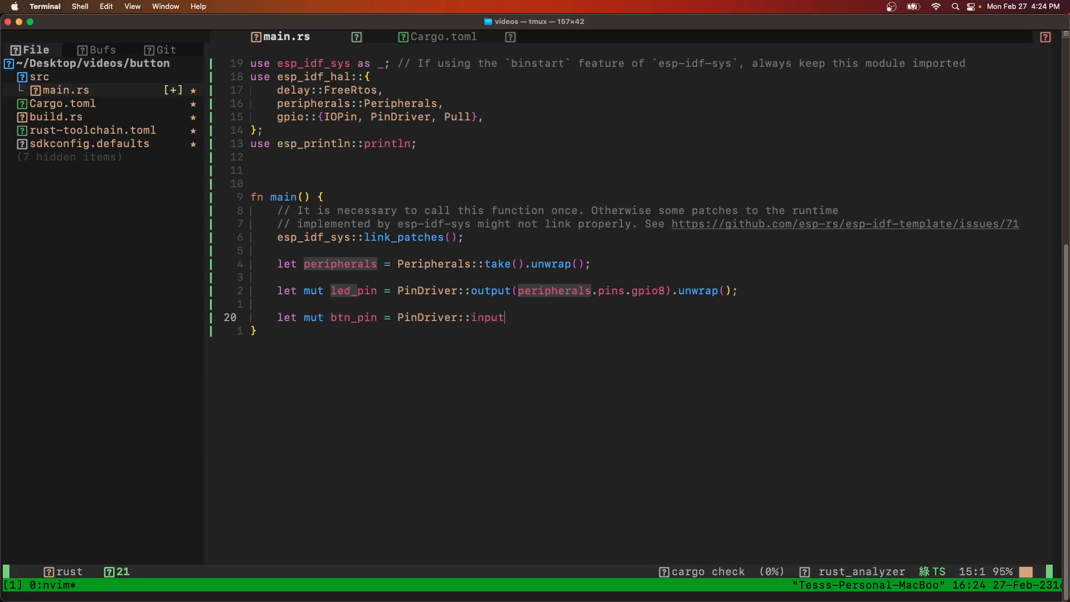
{"action": "type", "text": "(peripherals)"}
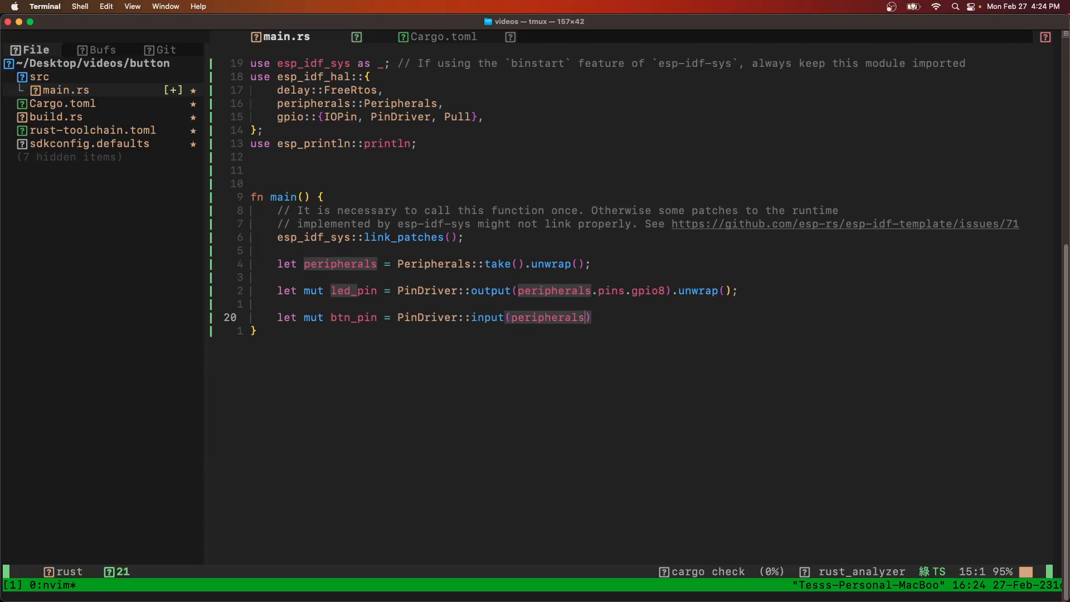
{"action": "type", "text": ".pins."}
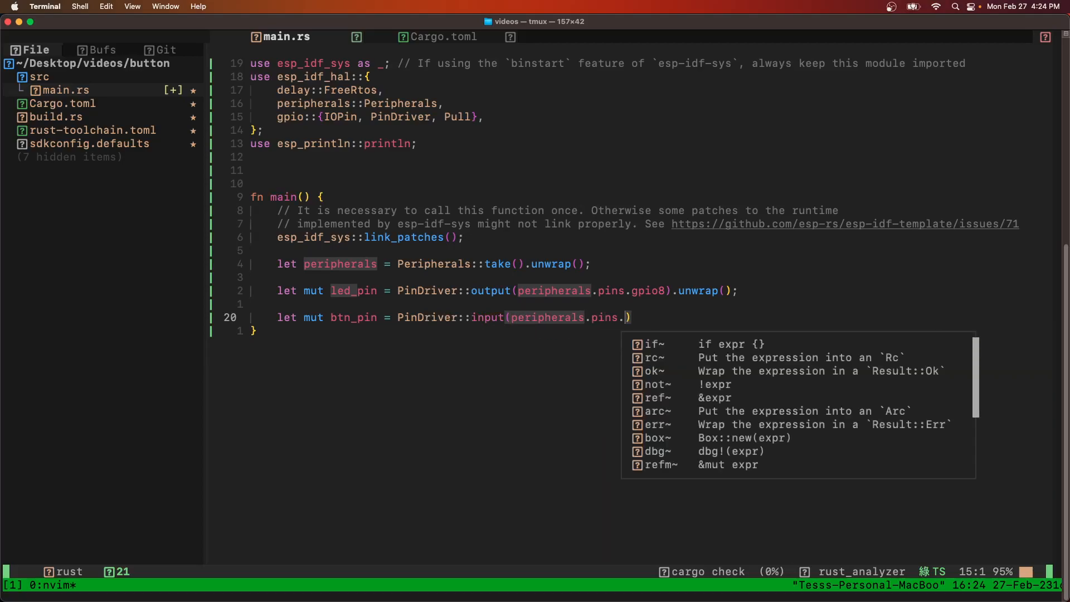
{"action": "type", "text": "gp"}
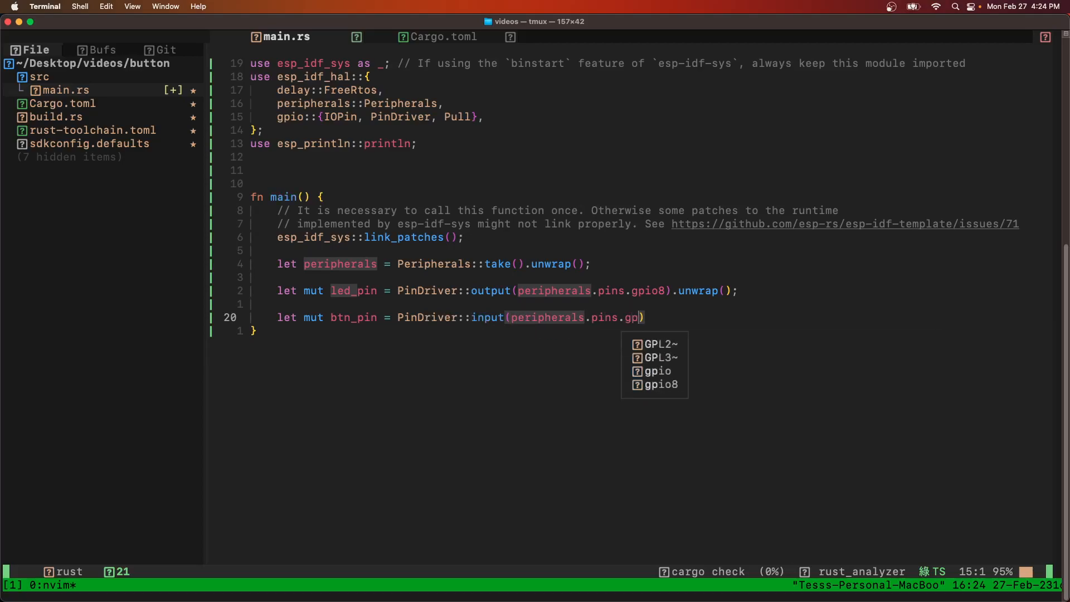
{"action": "type", "text": "io"}
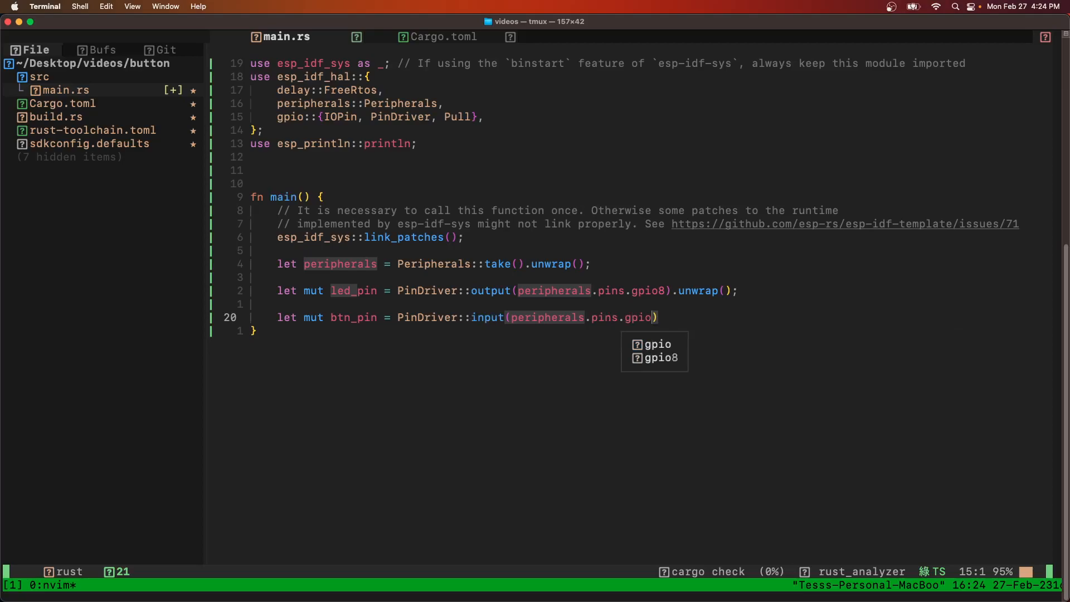
{"action": "type", "text": "6"}
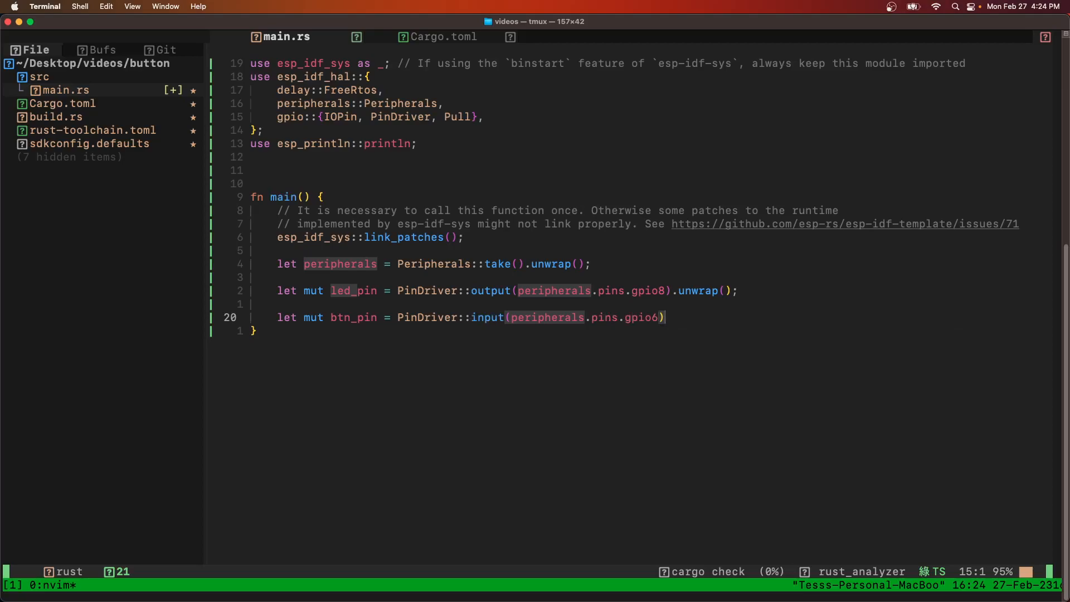
{"action": "type", "text": ".unwrap();"}
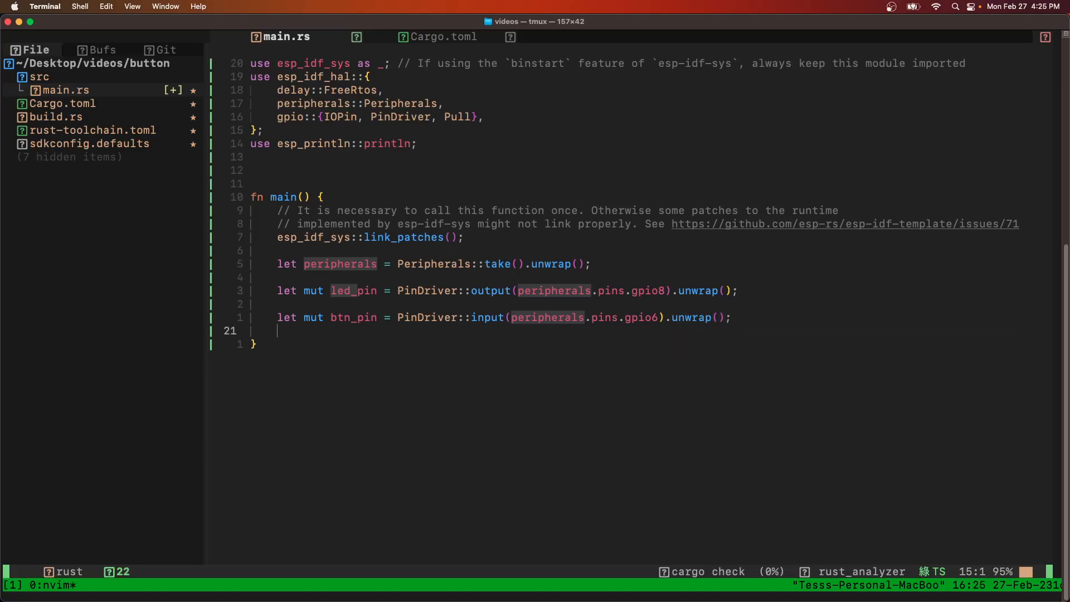
{"action": "mouse_move", "coordinate": [591, 254]}
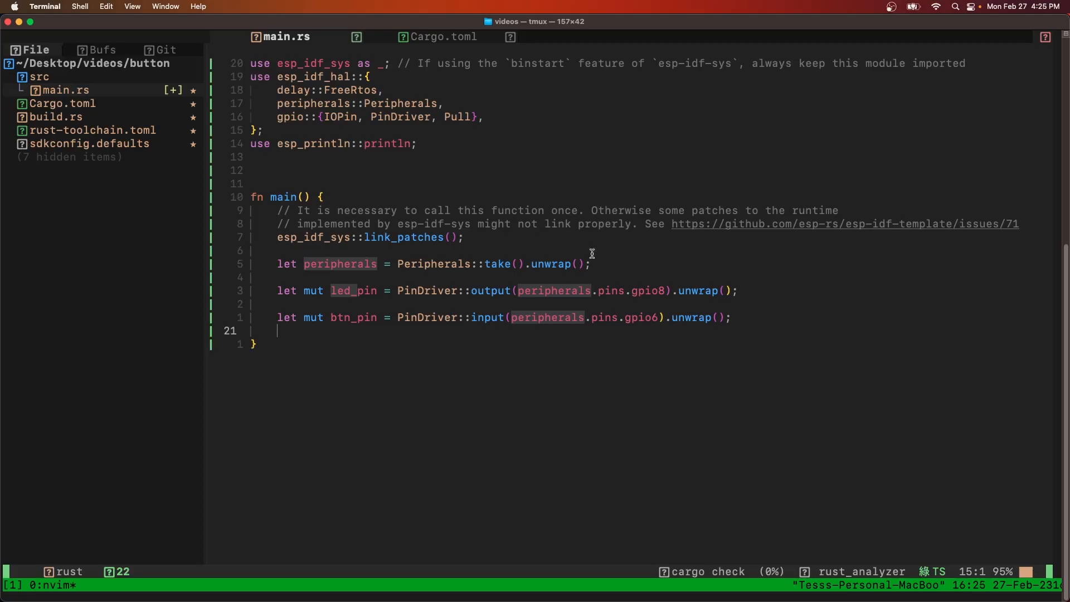
Step: Append .downgrade() after peripherals.pins.gpio6 in the btn_pin line
{"action": "type", "text": "."}
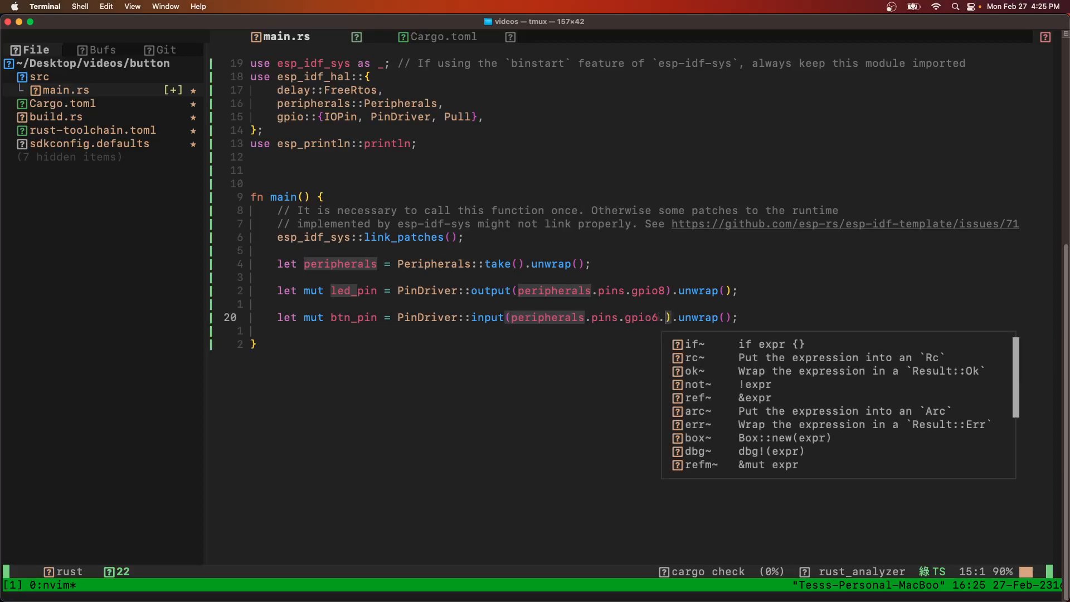
{"action": "type", "text": ".downgrade"}
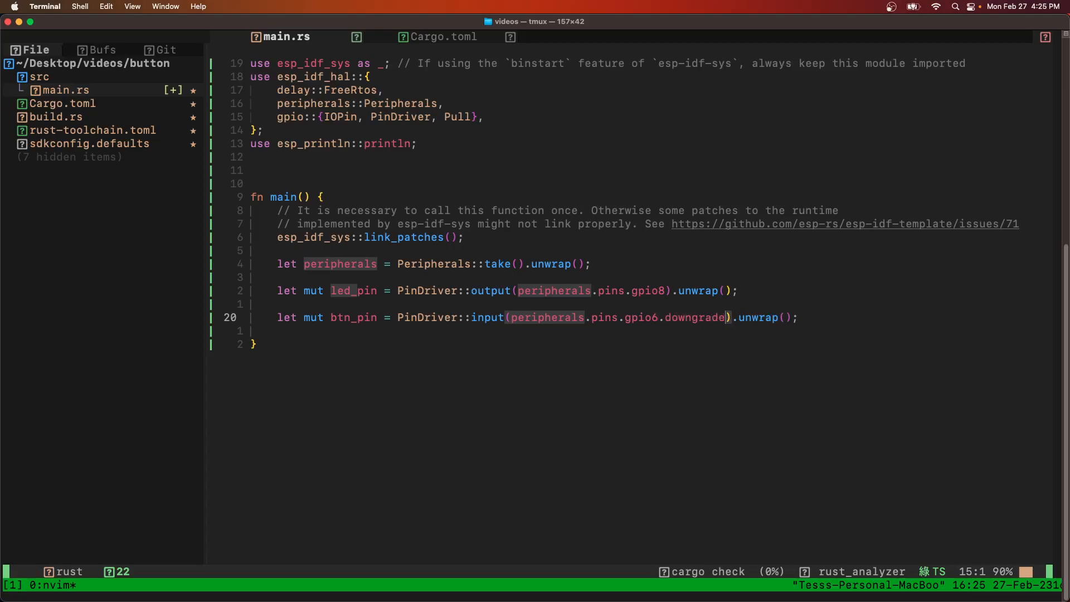
{"action": "type", "text": "()"}
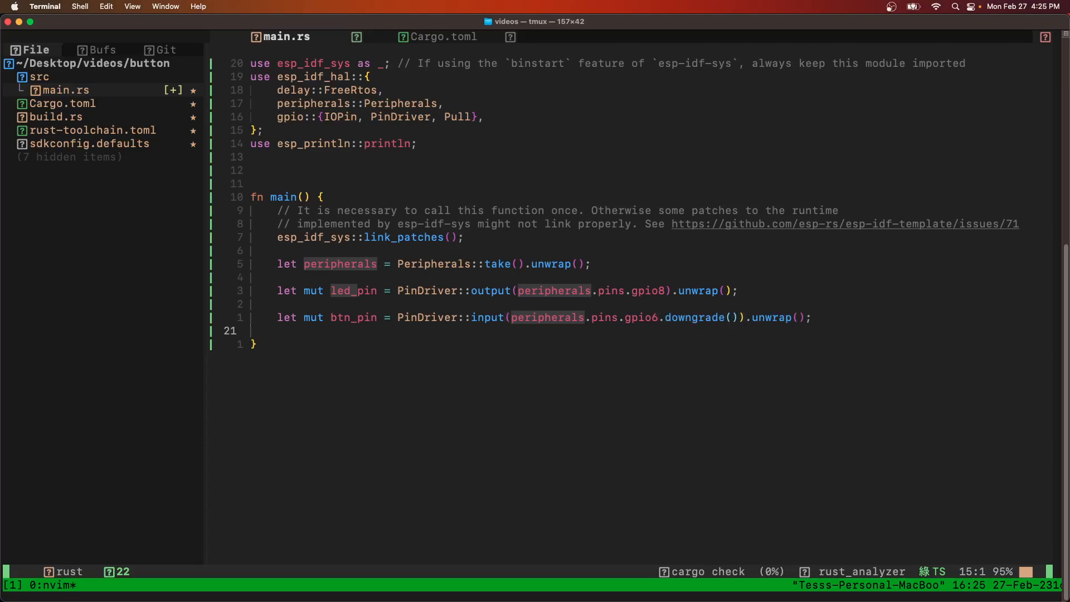
Step: Add btn_pin.set_pull(Pull:Down).unwrap(); to configure a pull-down
{"action": "type", "text": "b"}
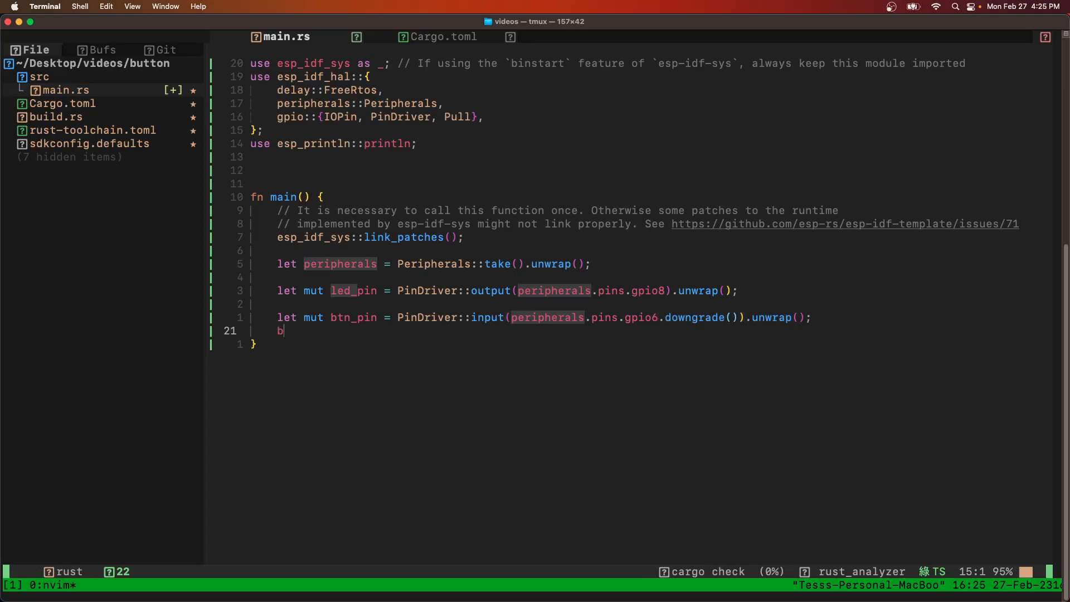
{"action": "type", "text": "tn"}
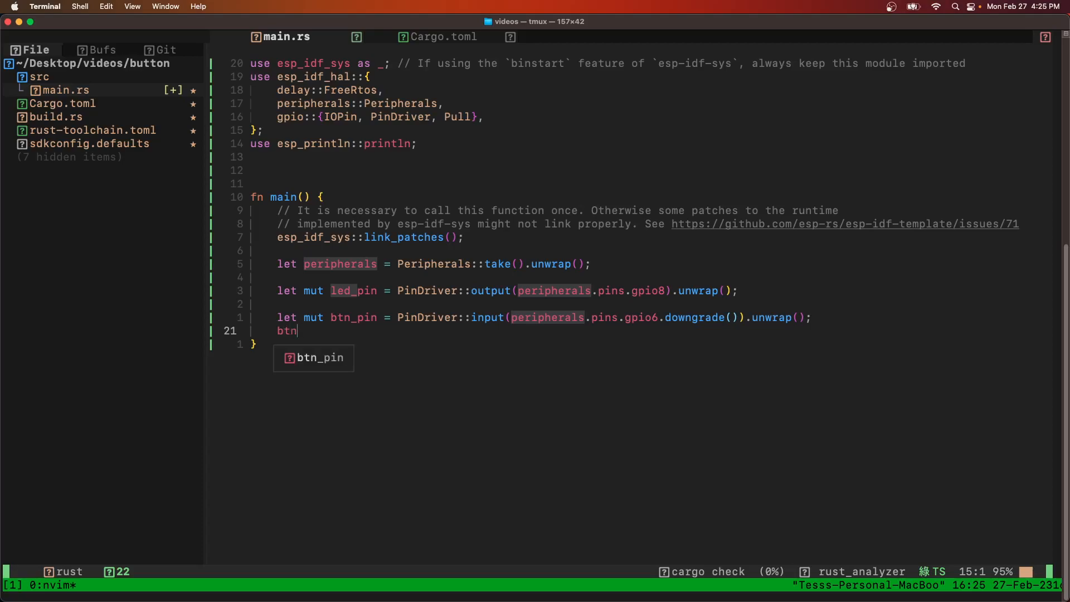
{"action": "type", "text": "_pin.set"}
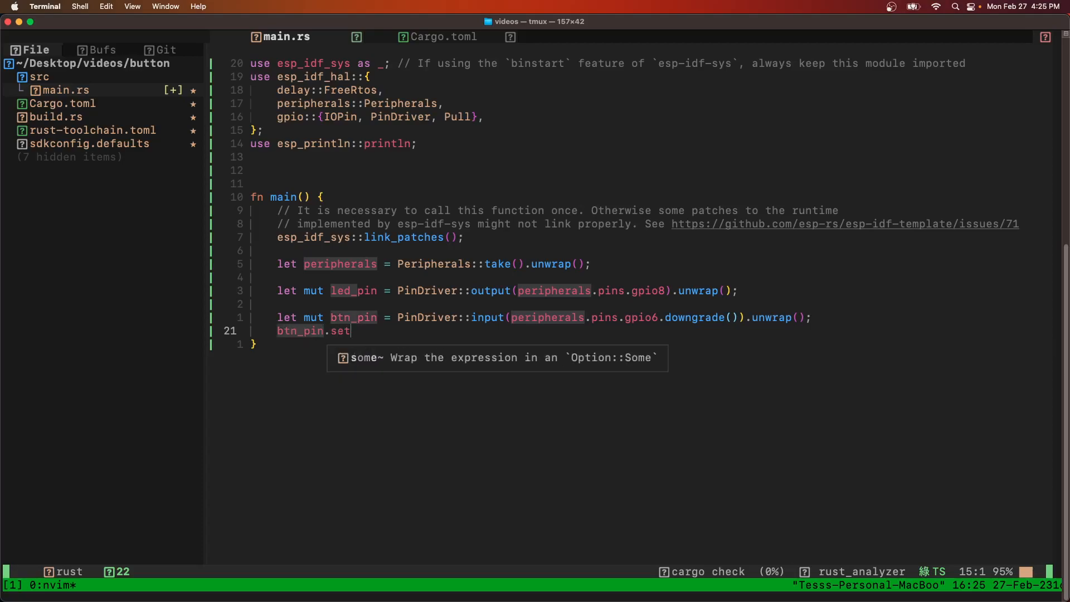
{"action": "type", "text": "_pu"}
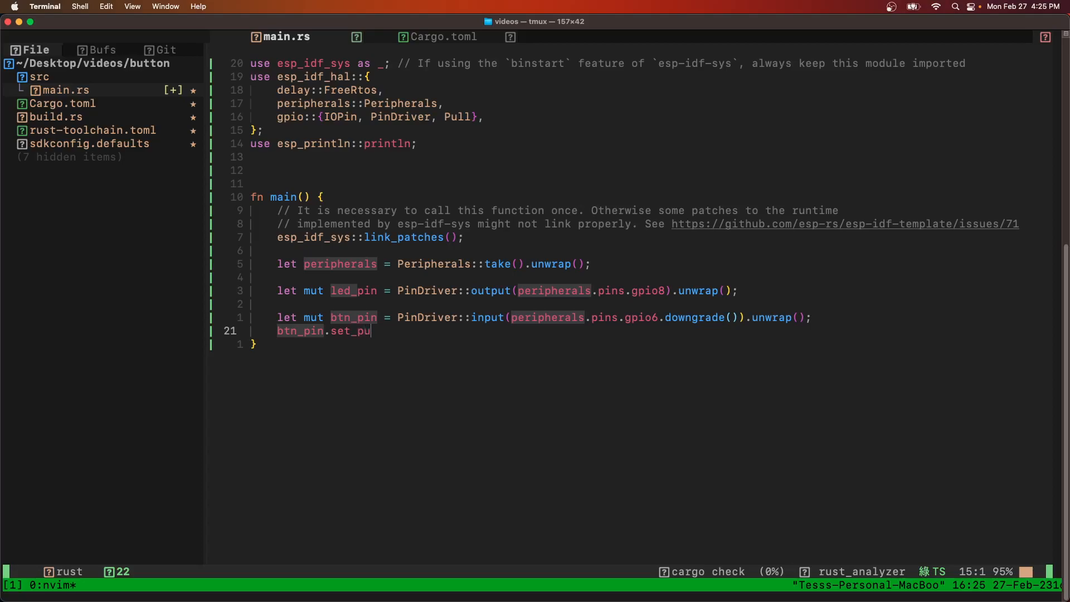
{"action": "type", "text": "ll()"}
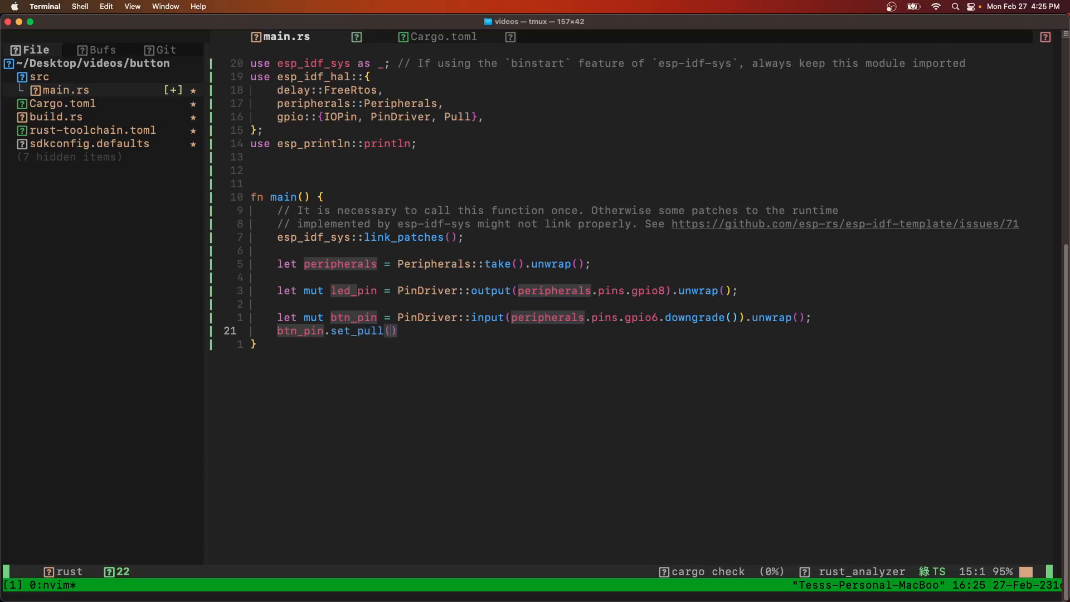
{"action": "type", "text": "Pull:"}
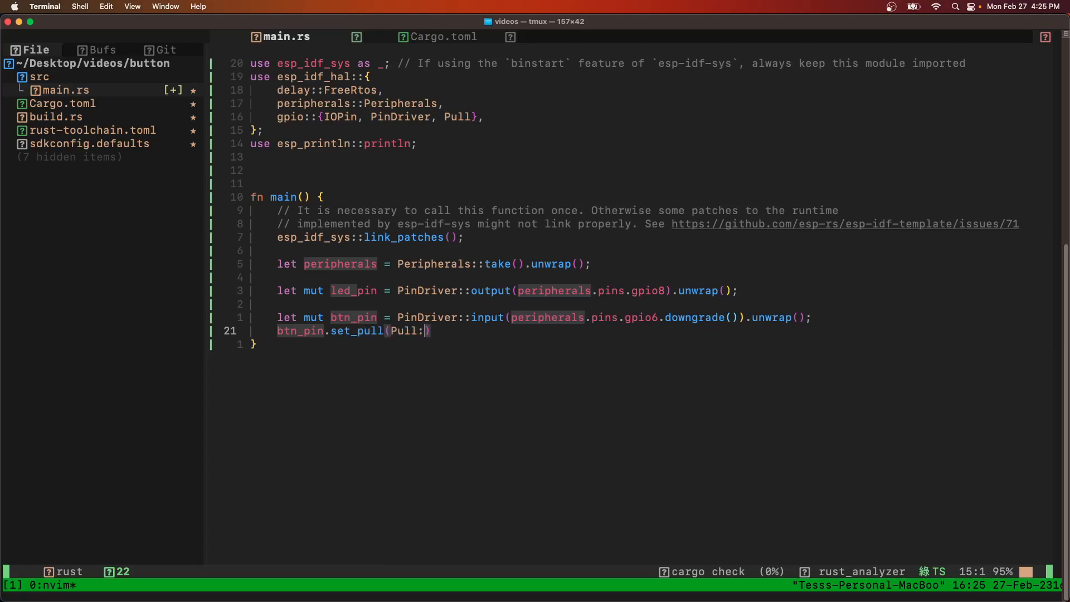
{"action": "type", "text": "Down).unwrap();"}
{"action": "type", "text": "loop{"}
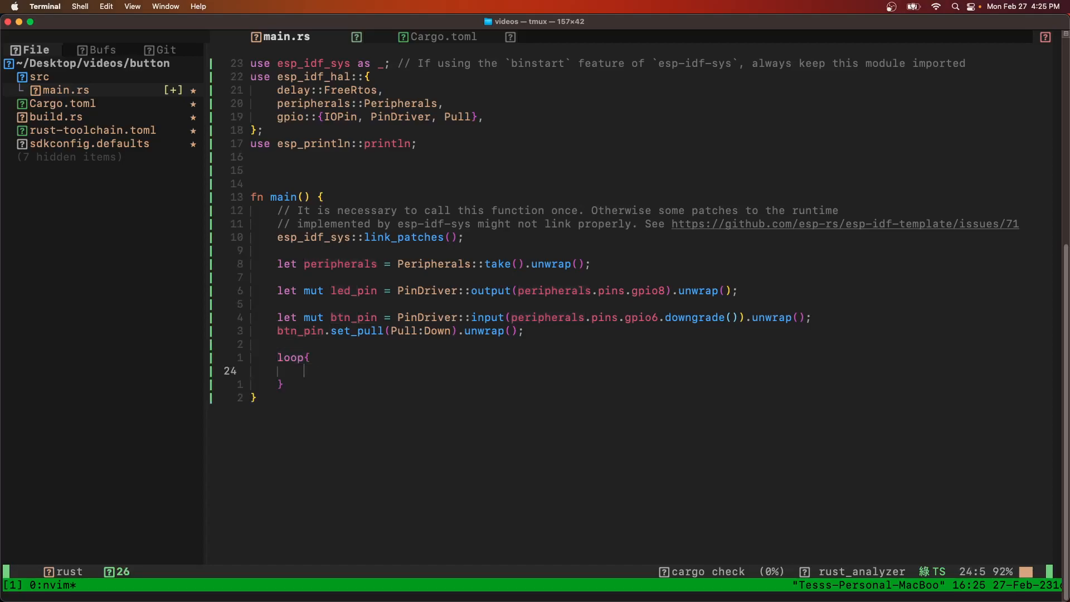
Step: Write if btw_pin.is_high() that sets led_pin low and prints "LED ON"
{"action": "type", "text": "if()"}
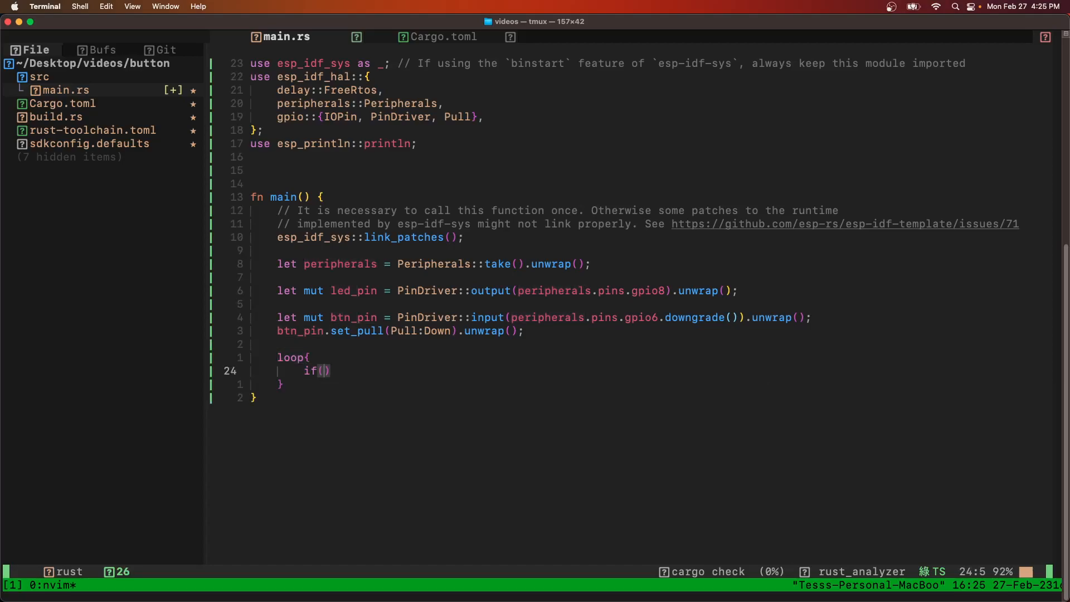
{"action": "type", "text": "btw_pin"}
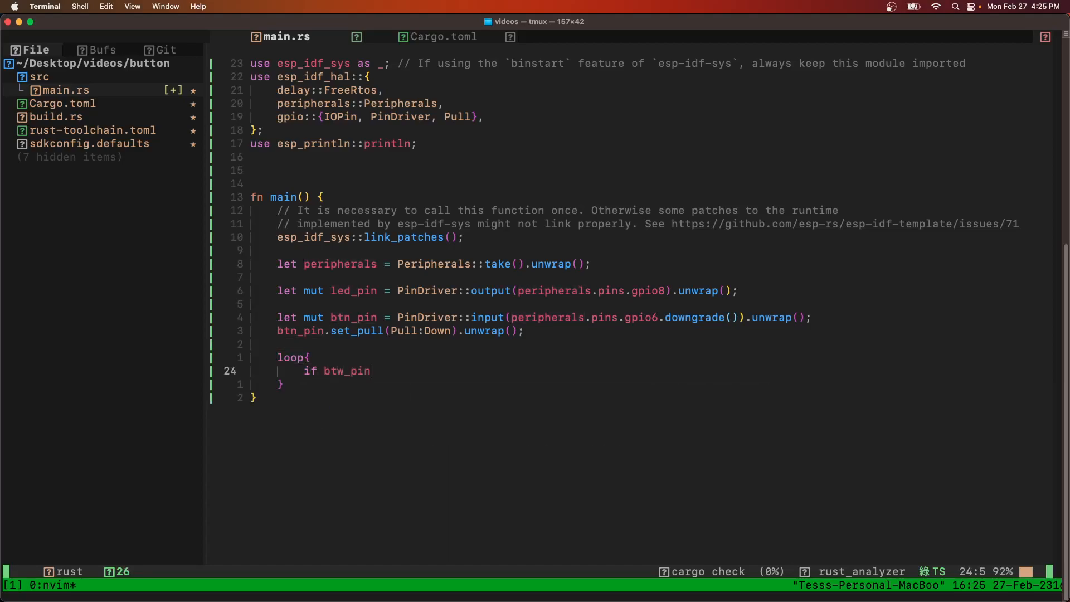
{"action": "type", "text": ".is"}
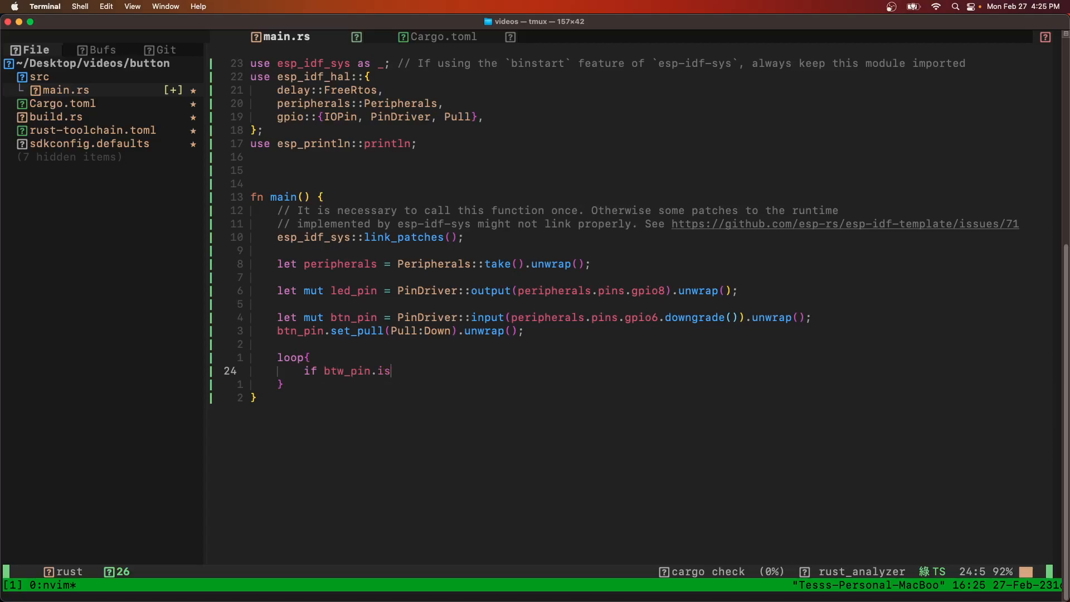
{"action": "type", "text": "_high(){"}
{"action": "type", "text": "led_"}
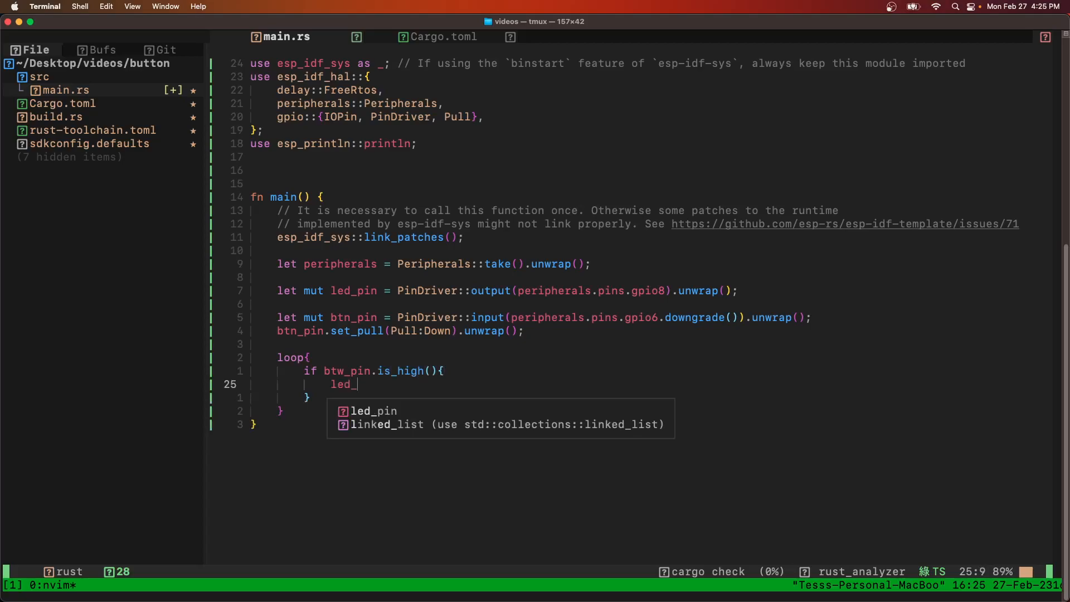
{"action": "type", "text": "pin.set"}
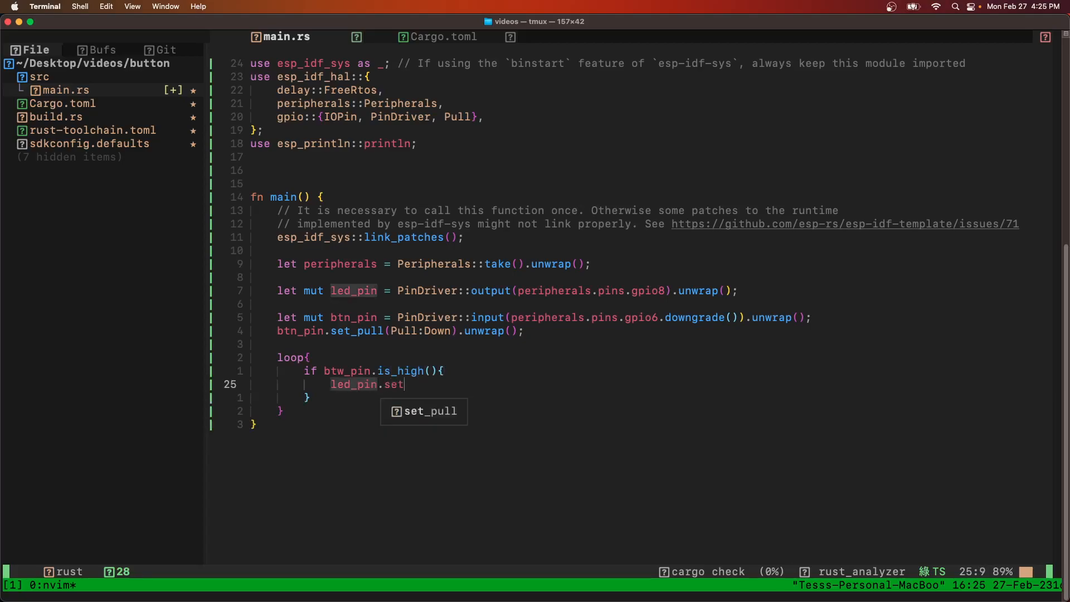
{"action": "type", "text": "_low()"}
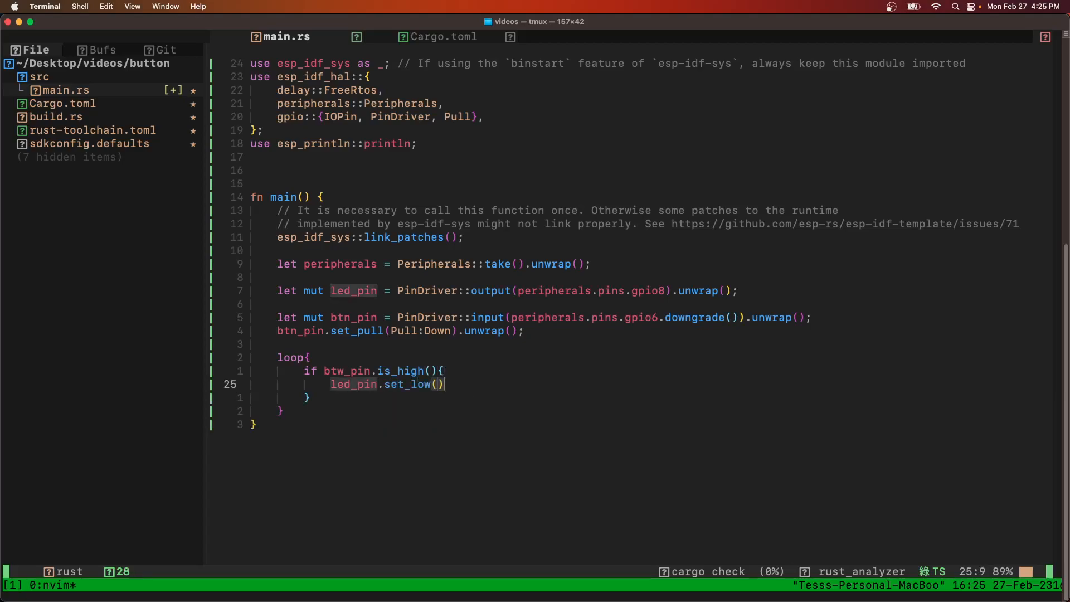
{"action": "type", "text": ".u"}
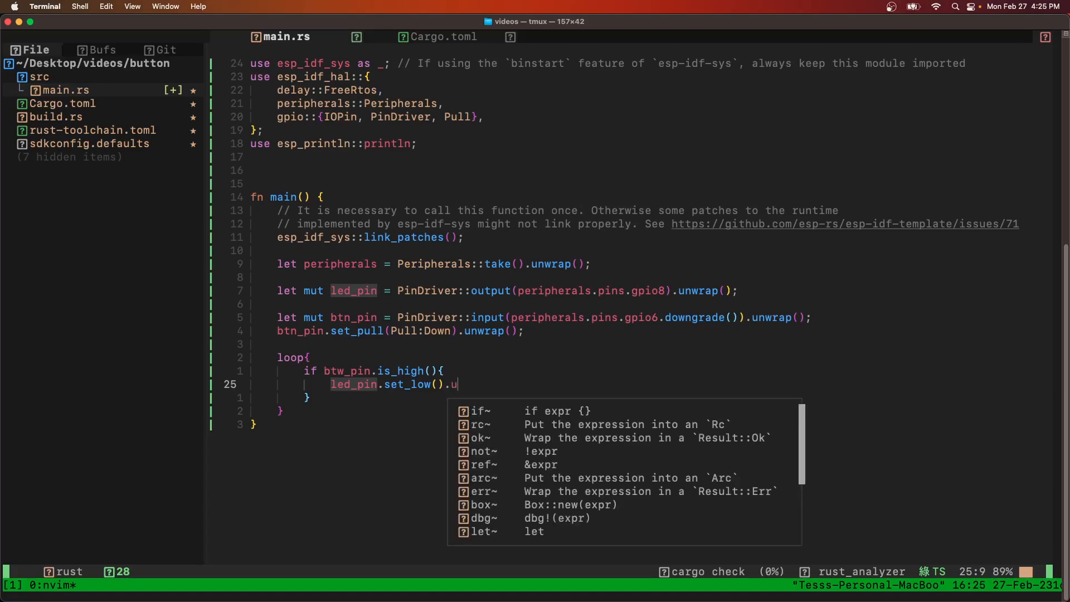
{"action": "type", "text": "nwrap();"}
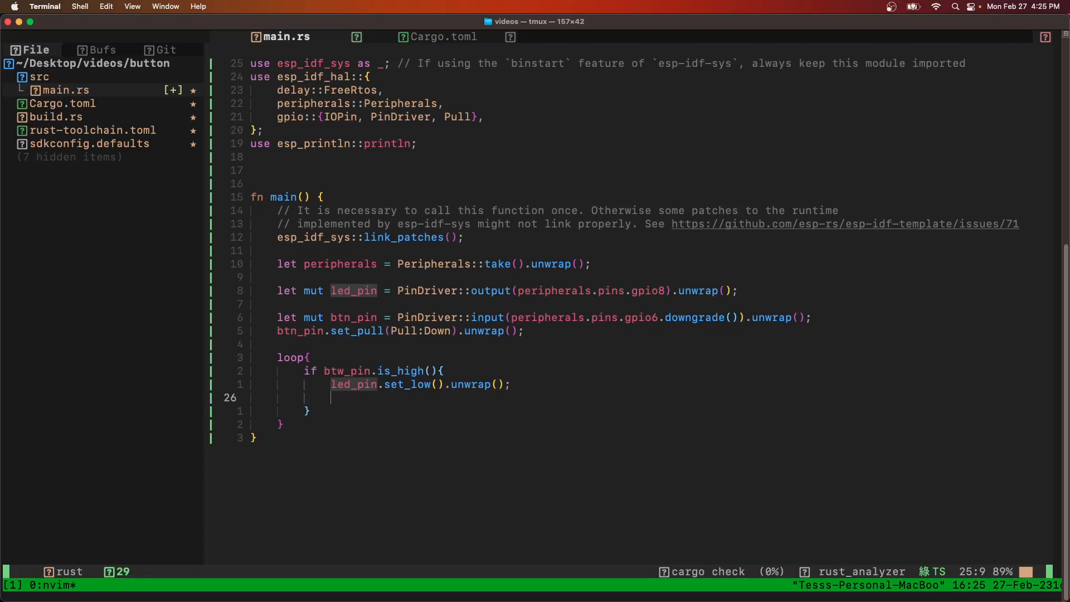
{"action": "type", "text": "println!(\"L\")"}
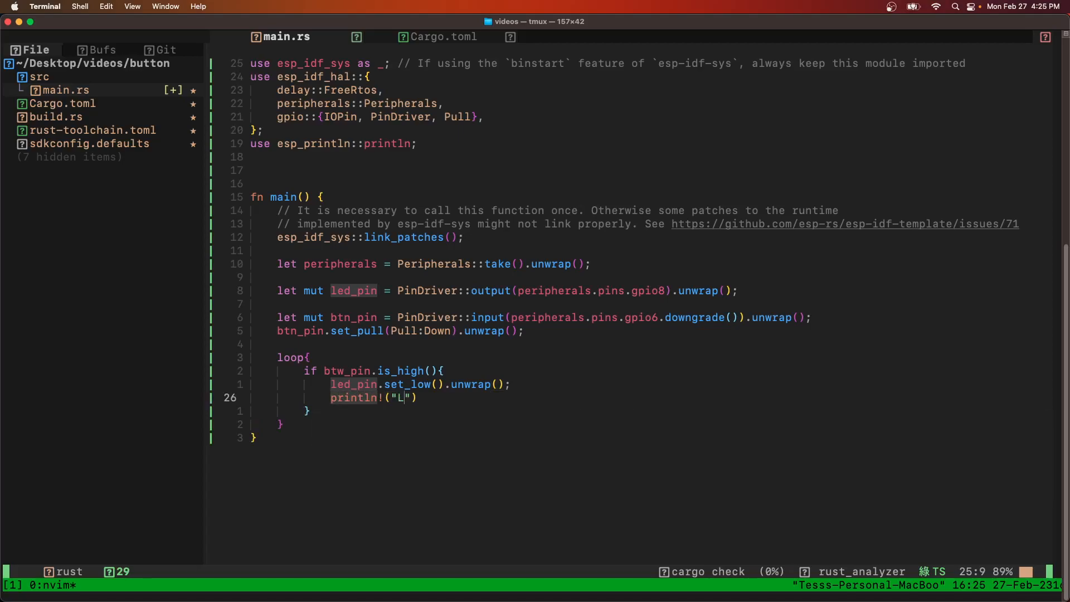
{"action": "type", "text": "ED ON\");"}
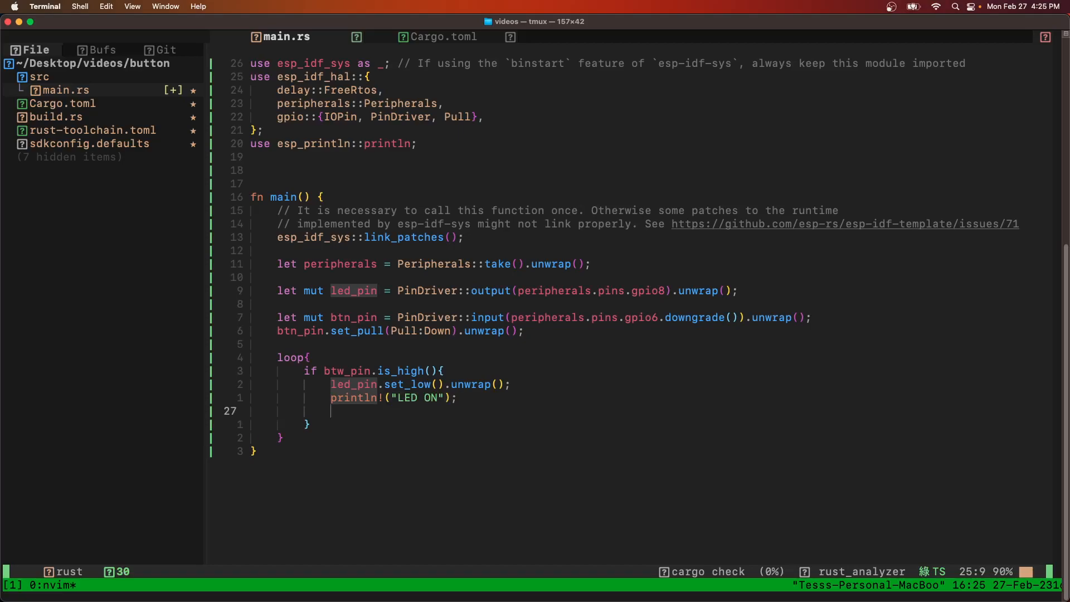
Step: Add FreeRtos::delay_ms(1000); inside the if branch
{"action": "type", "text": "FreeR"}
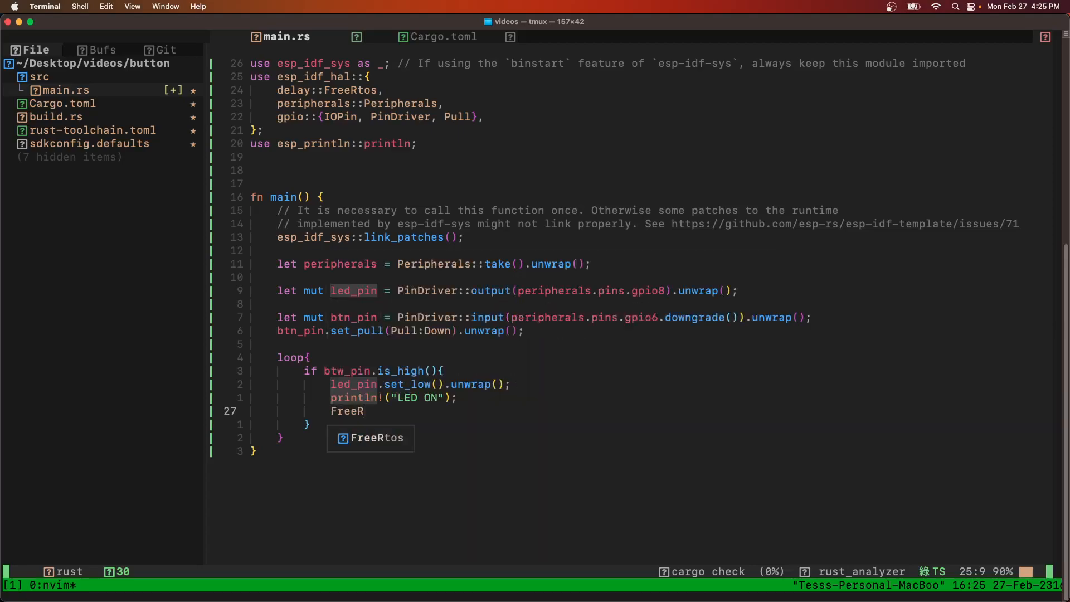
{"action": "type", "text": "tos::"}
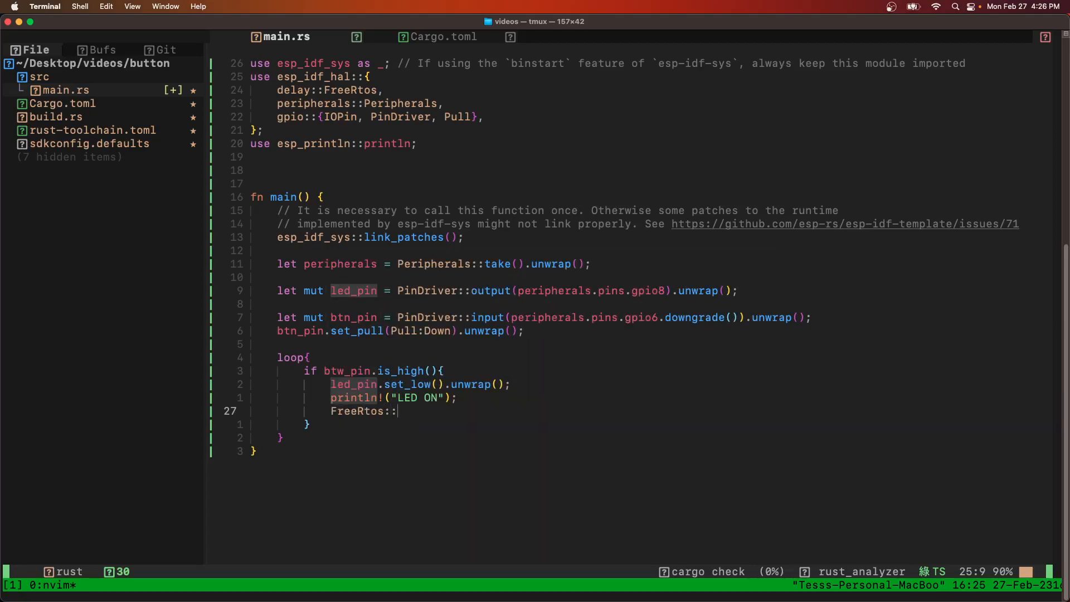
{"action": "type", "text": "delay_m"}
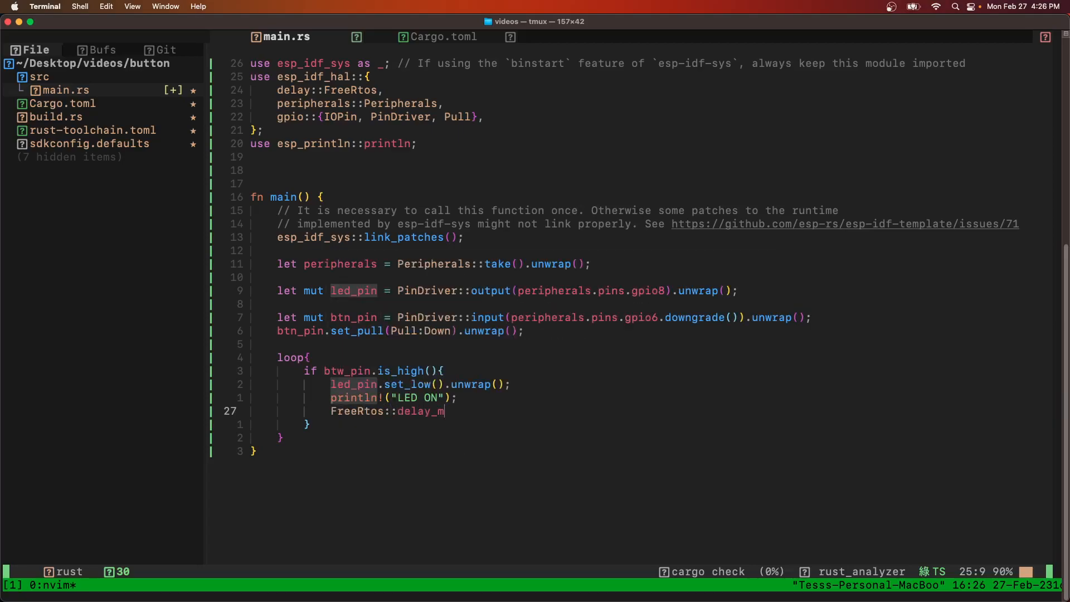
{"action": "type", "text": "s(1000);"}
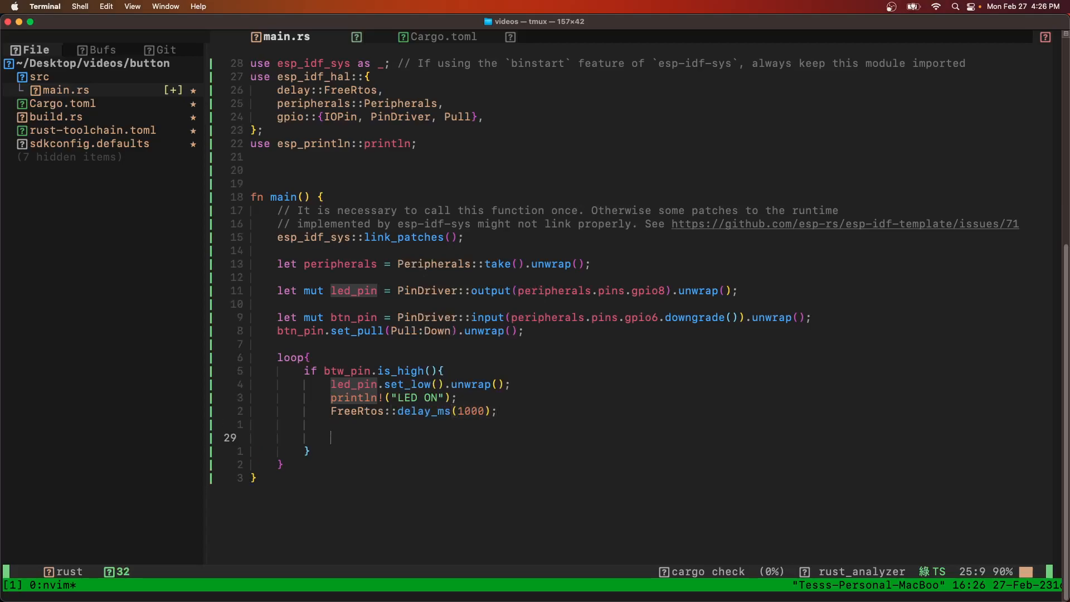
Step: After the delay, set led_pin high with unwrap and print "LED OFF"
{"action": "type", "text": "led_pin"}
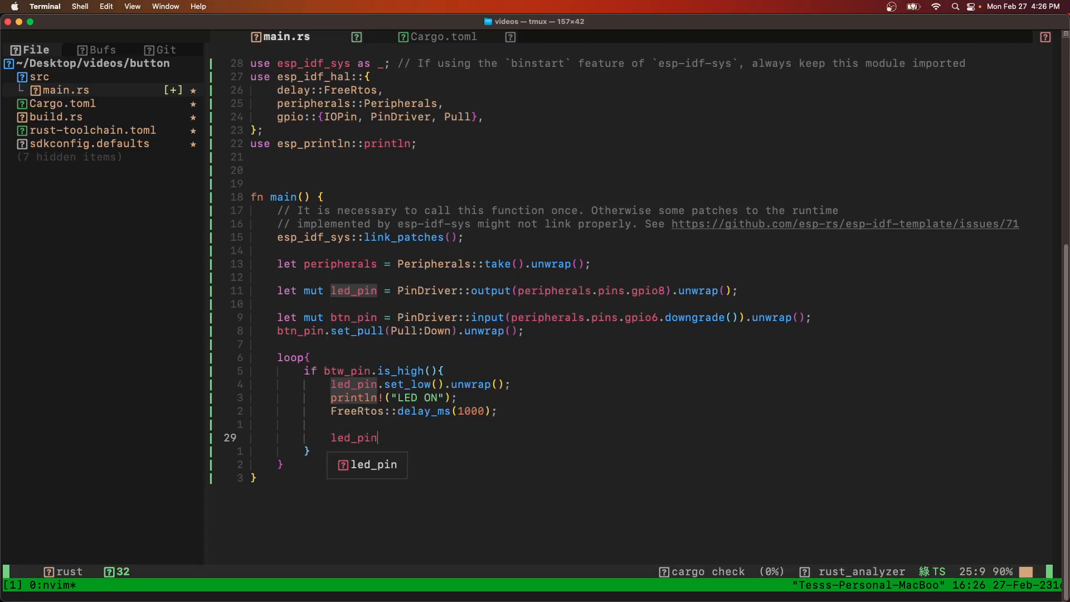
{"action": "type", "text": ".set()"}
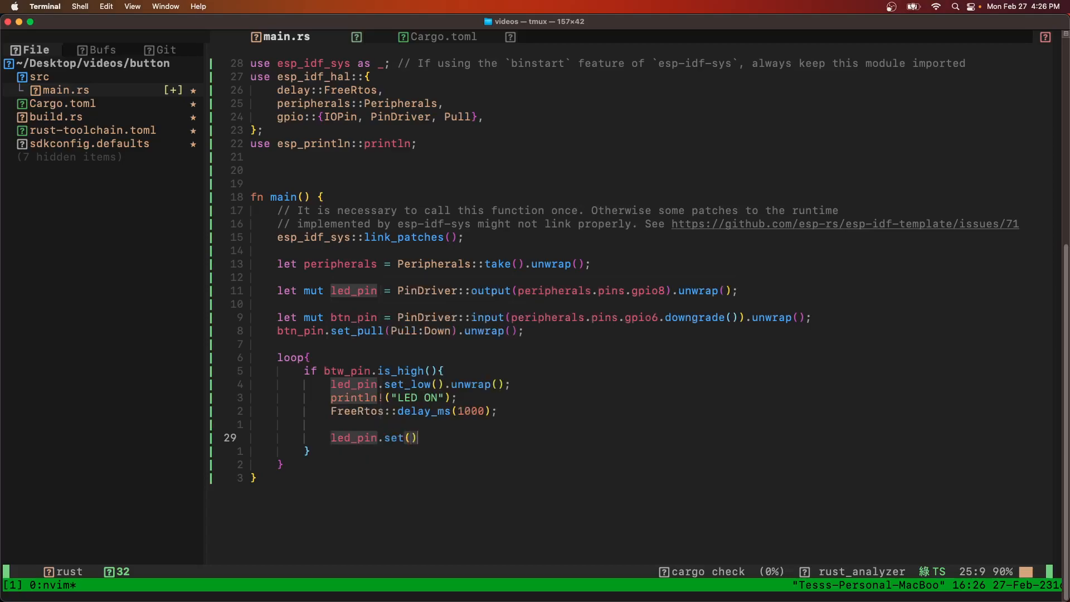
{"action": "type", "text": "_high"}
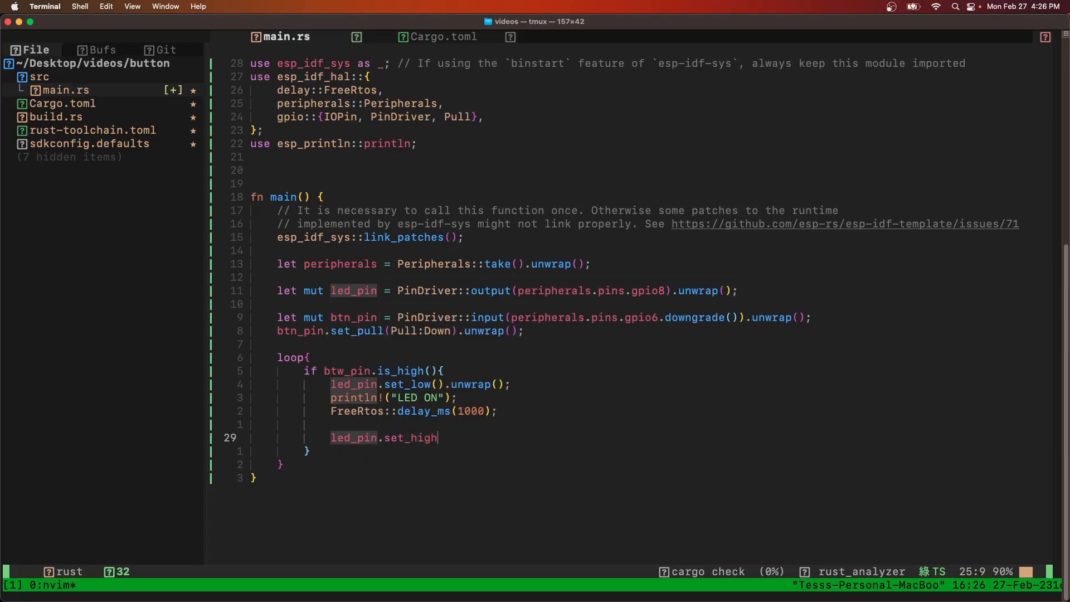
{"action": "type", "text": "().unwrap()"}
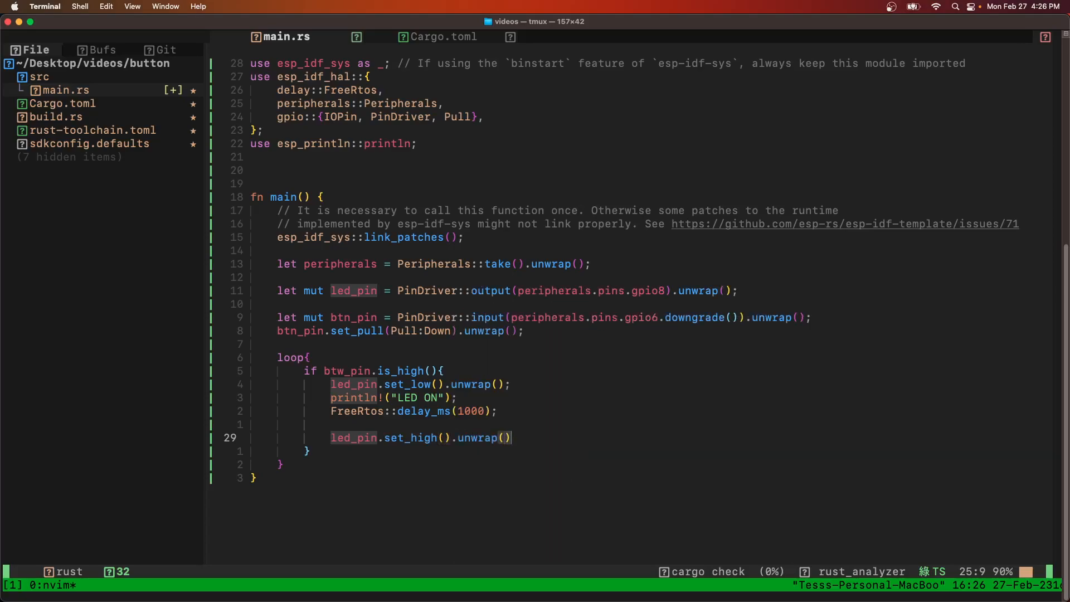
{"action": "type", "text": "println!(\"\")"}
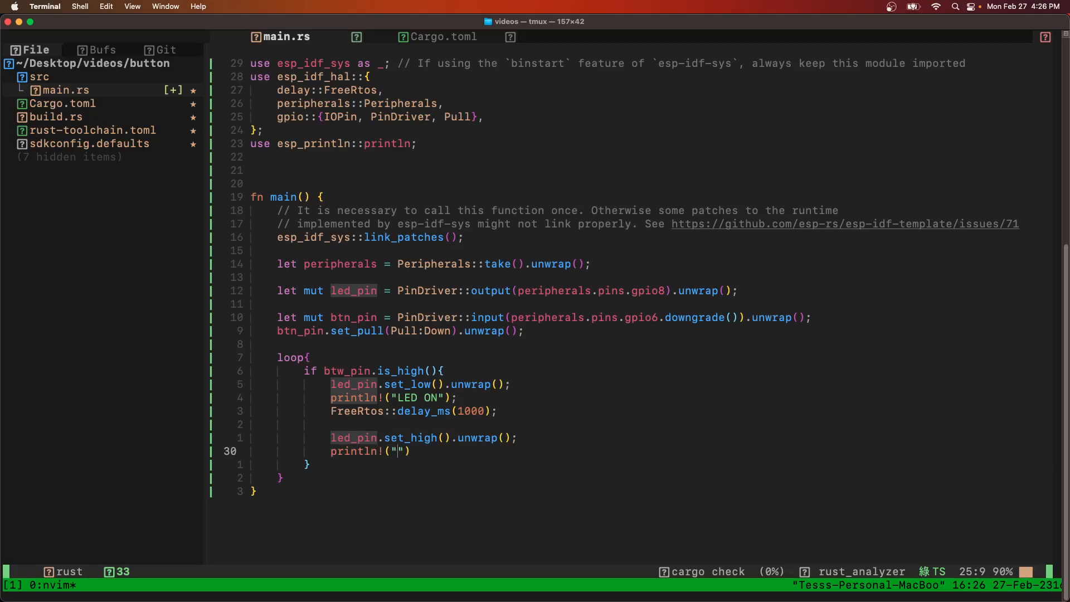
{"action": "type", "text": "LED OFF"}
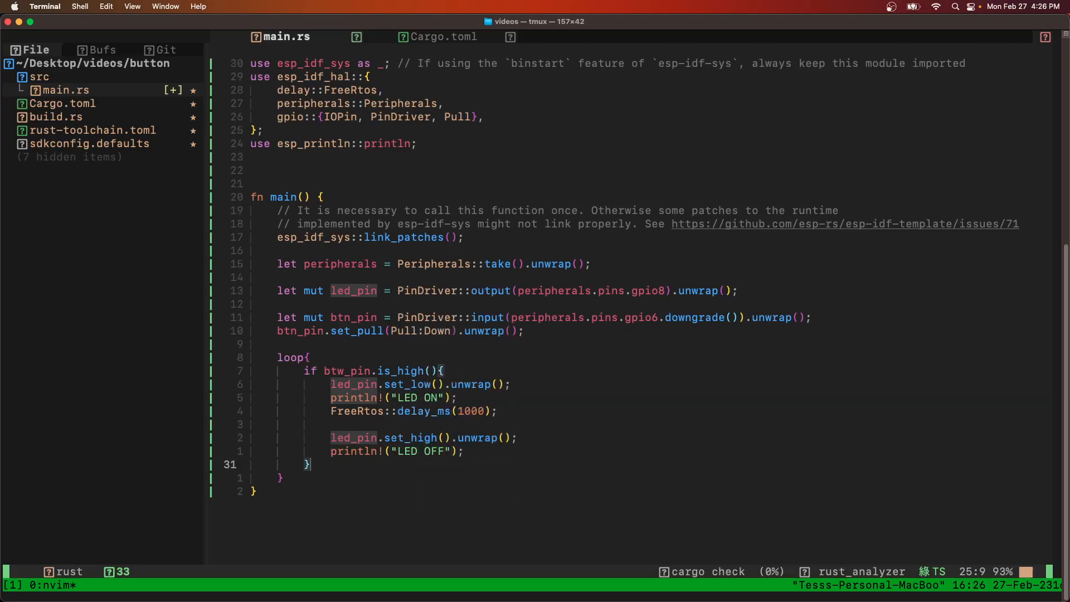
Step: Add an else branch with a // turn off comment that sets led_pin high
{"action": "type", "text": "else{}"}
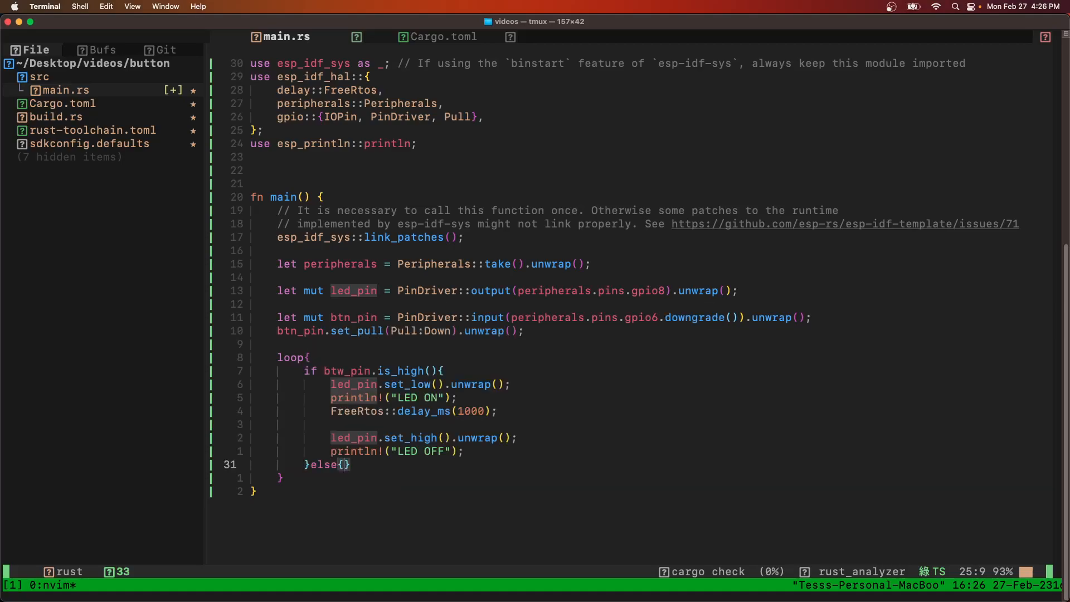
{"action": "type", "text": "led_pin.set_high().unwrap();"}
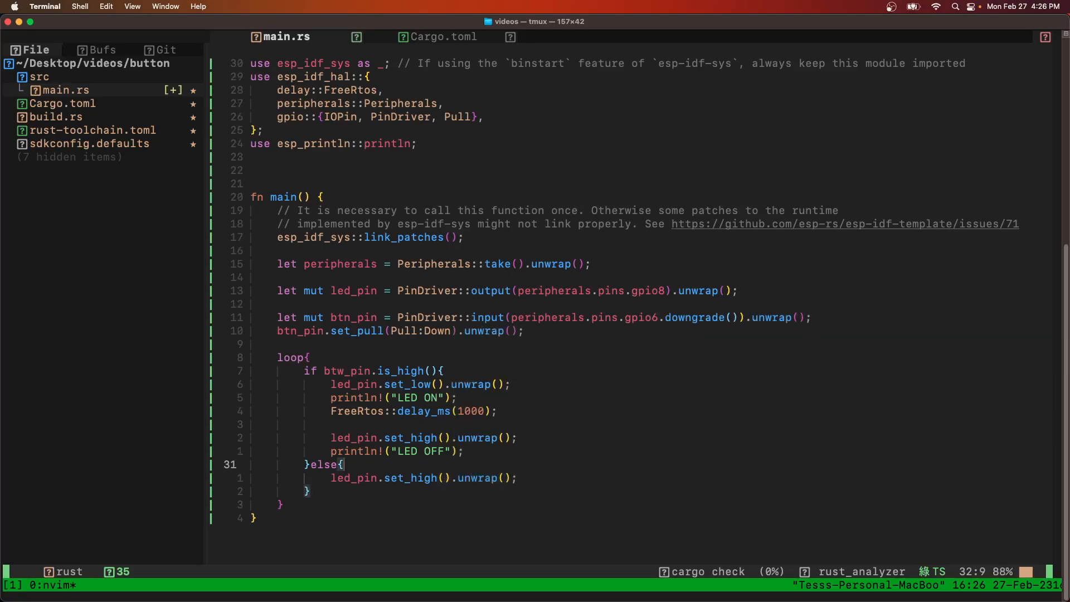
{"action": "type", "text": "// turn off the led"}
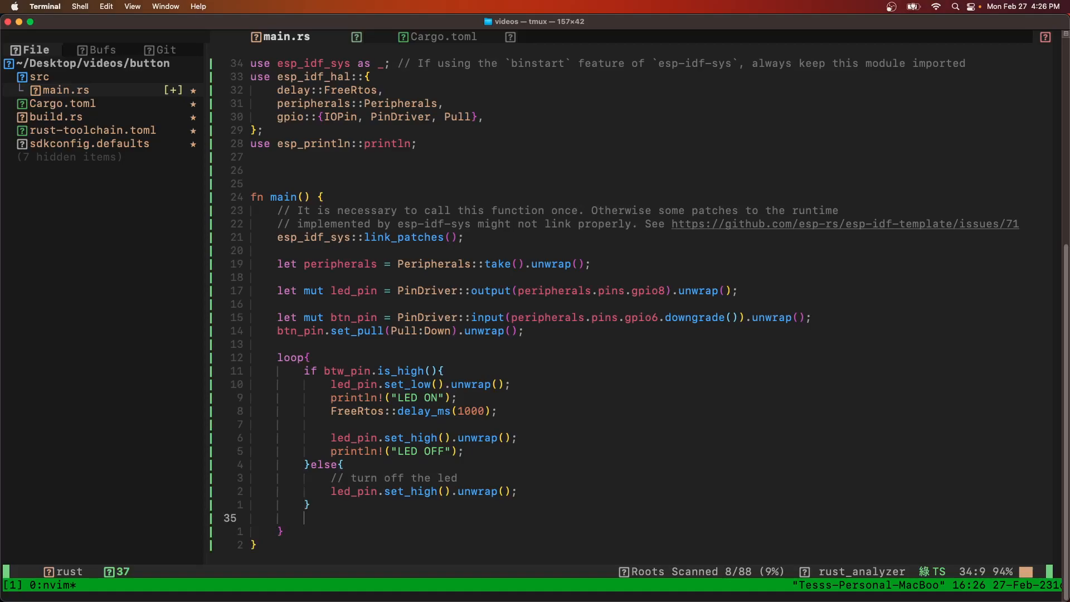
Step: Add FreeRtos::delay_ms(1000); at the end of the loop
{"action": "type", "text": "fr"}
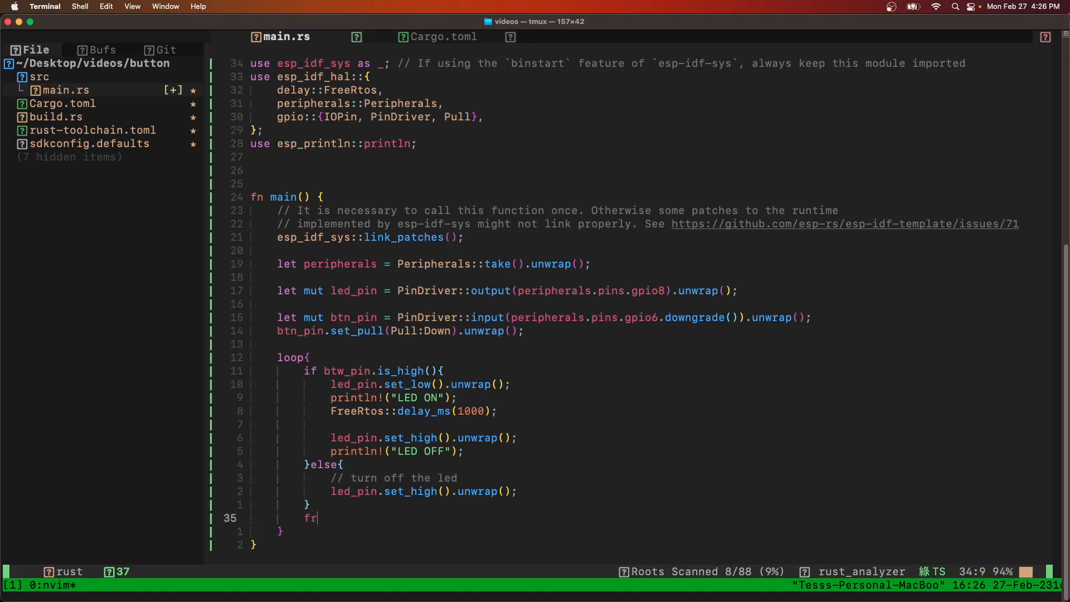
{"action": "type", "text": "eeRtos::"}
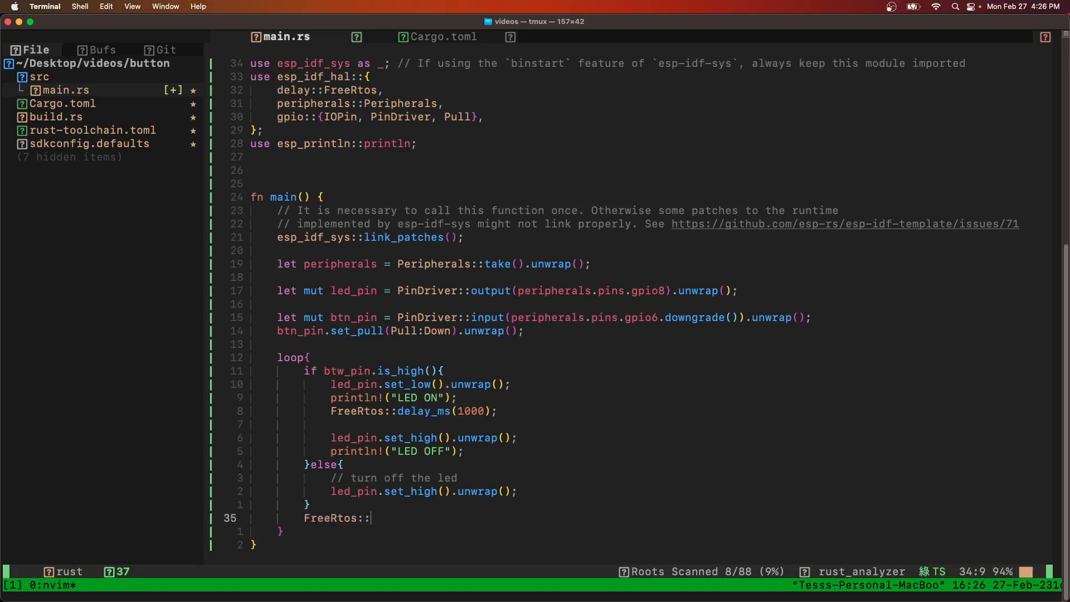
{"action": "type", "text": "delay_"}
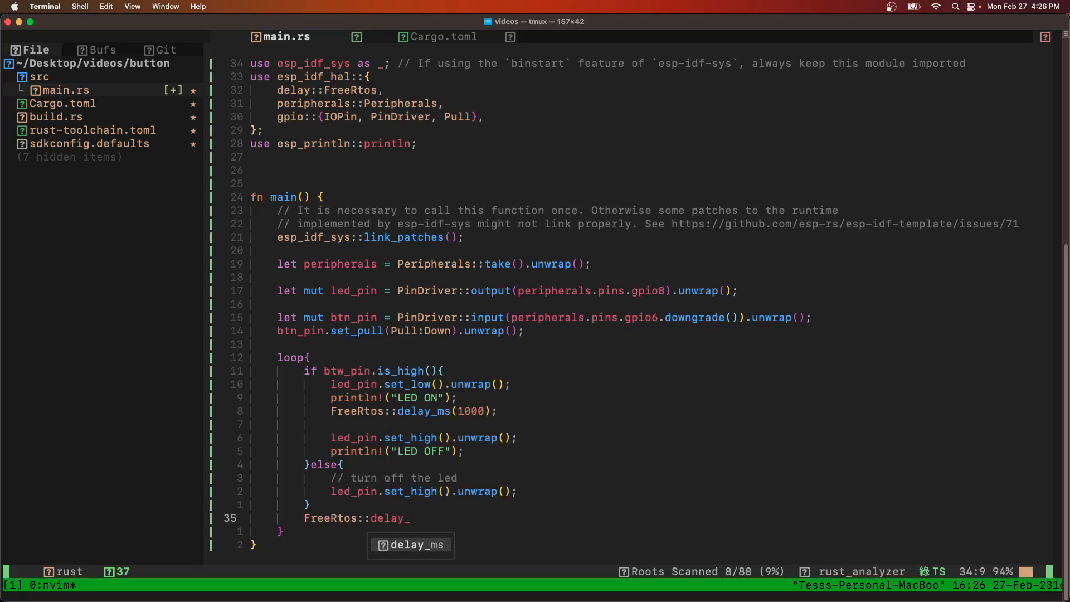
{"action": "type", "text": "ms(1000);"}
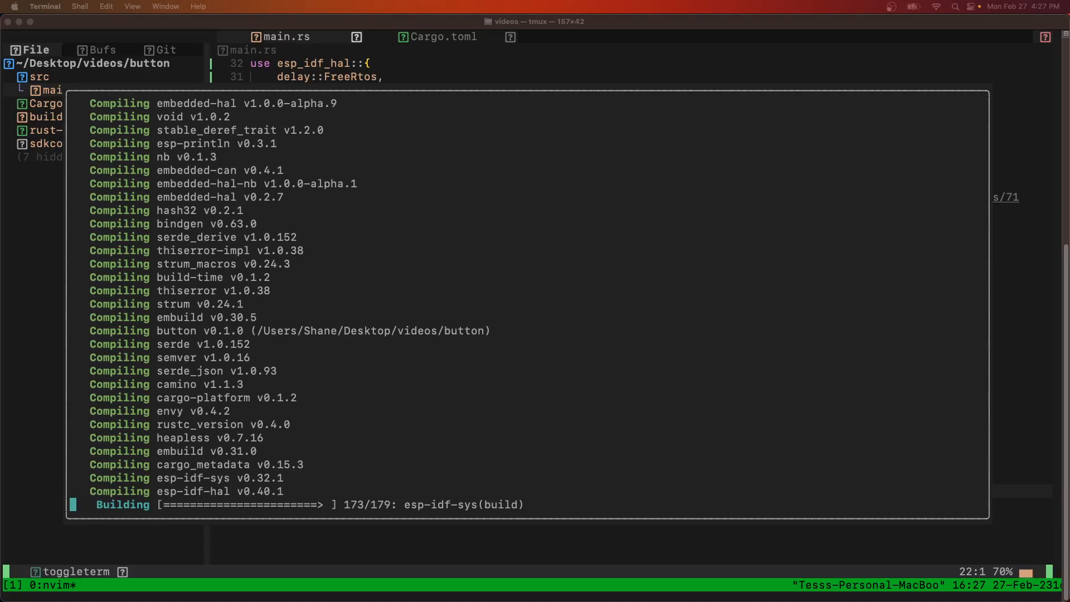
{"action": "mouse_move", "coordinate": [522, 480]}
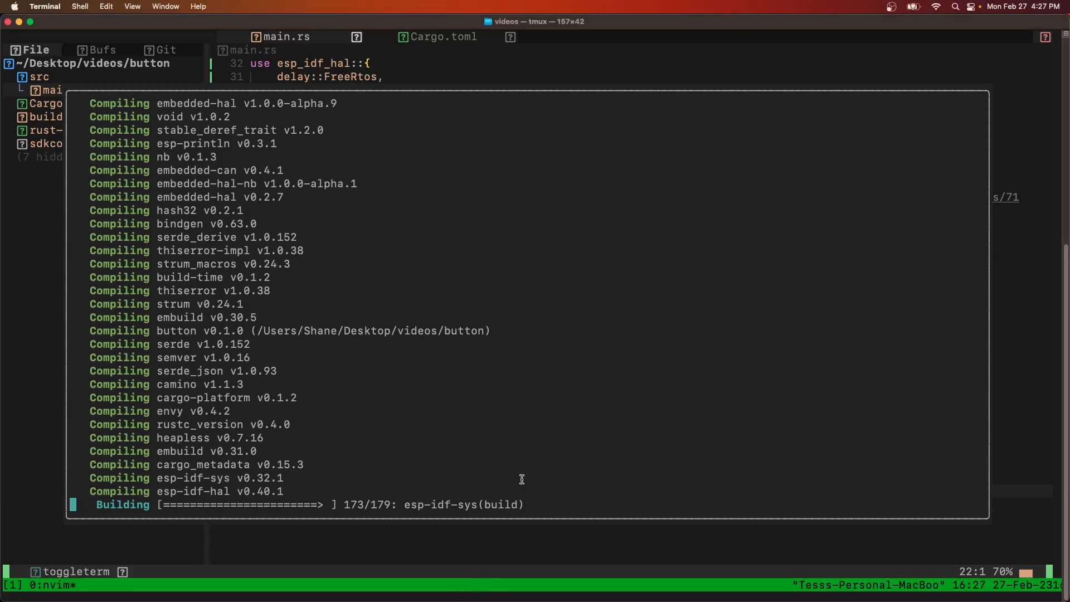
{"action": "mouse_move", "coordinate": [533, 473]}
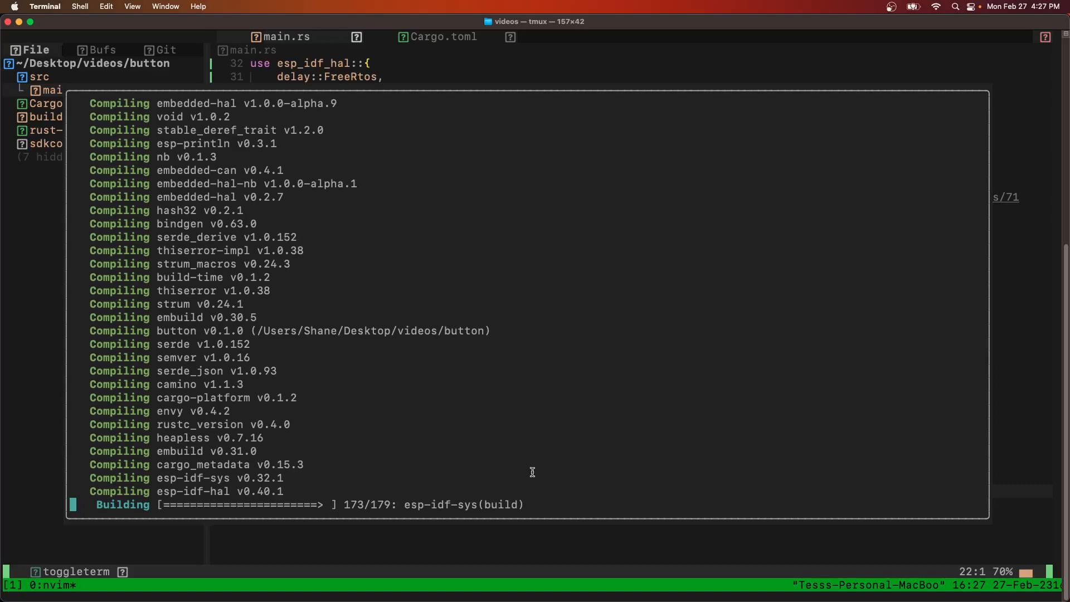
{"action": "mouse_move", "coordinate": [542, 465]}
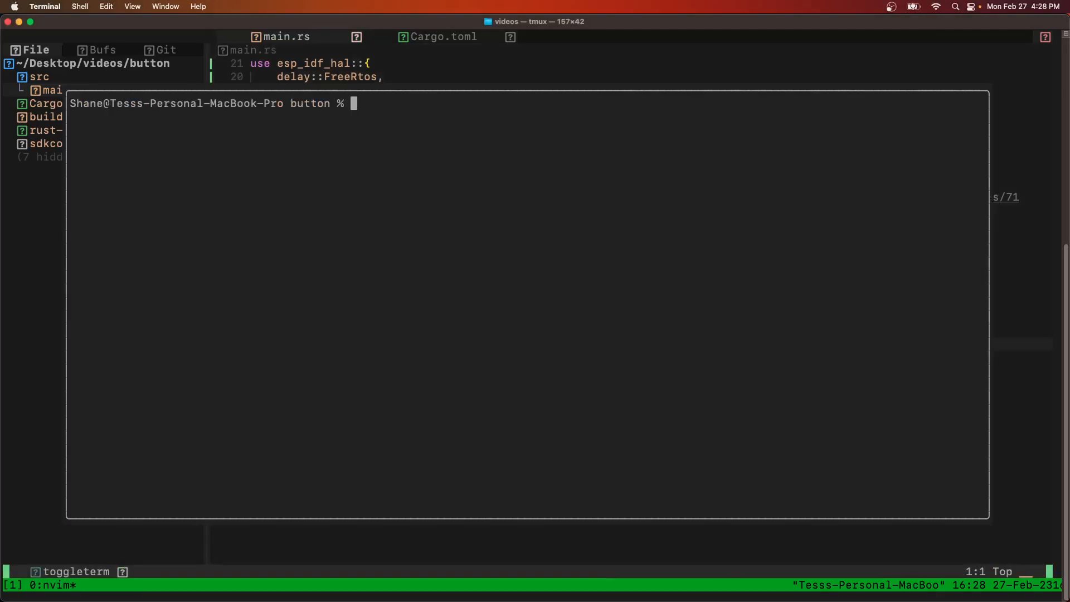
Step: Run cargo build, then espflash /dev/tty.usbmodem14301 with the riscv32imc debug button binary
{"action": "type", "text": "cargo build"}
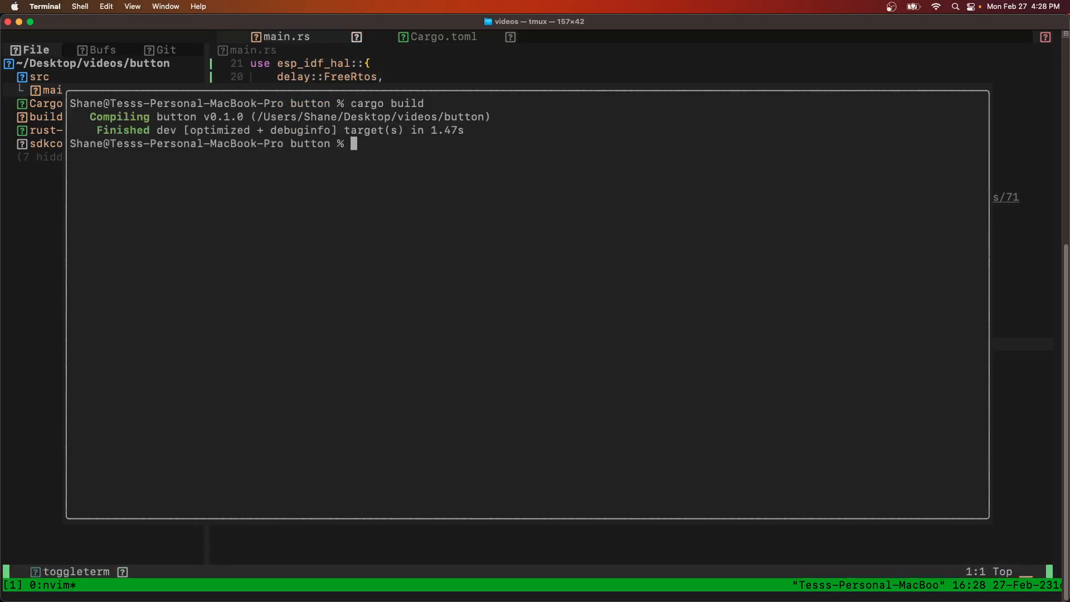
{"action": "type", "text": "espflash /dev/tt"}
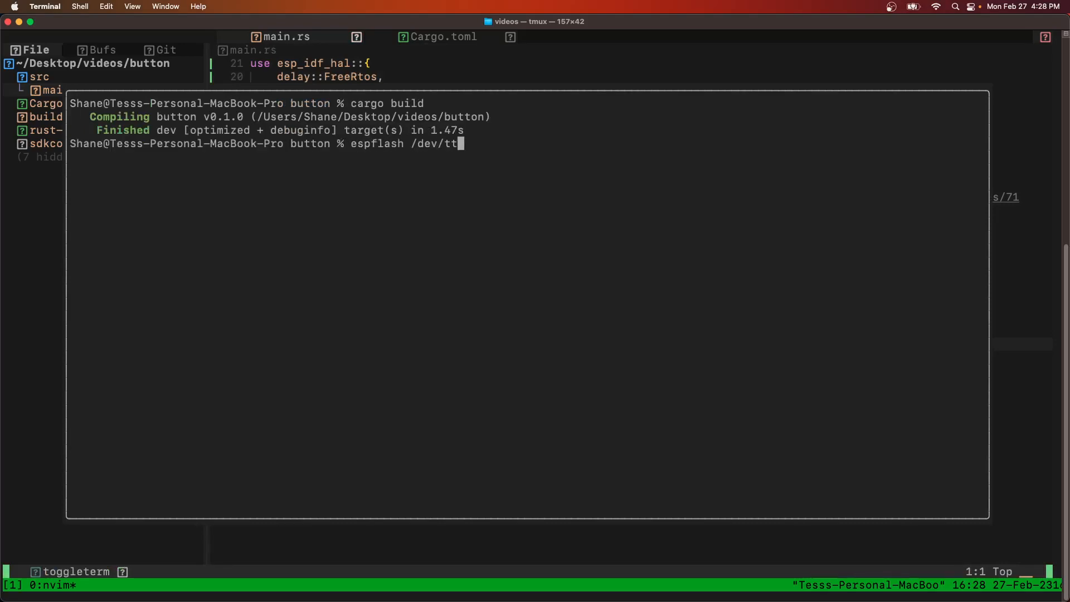
{"action": "type", "text": "y.usbmodem14301 target/riscv32imc-esp-espidf/debug/"}
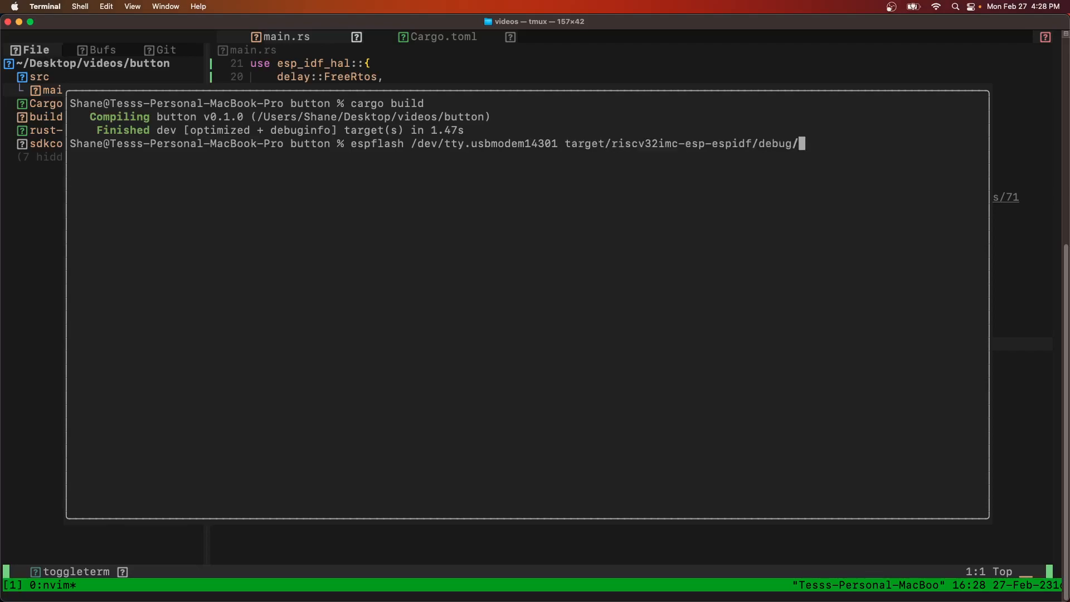
{"action": "key", "text": "Enter"}
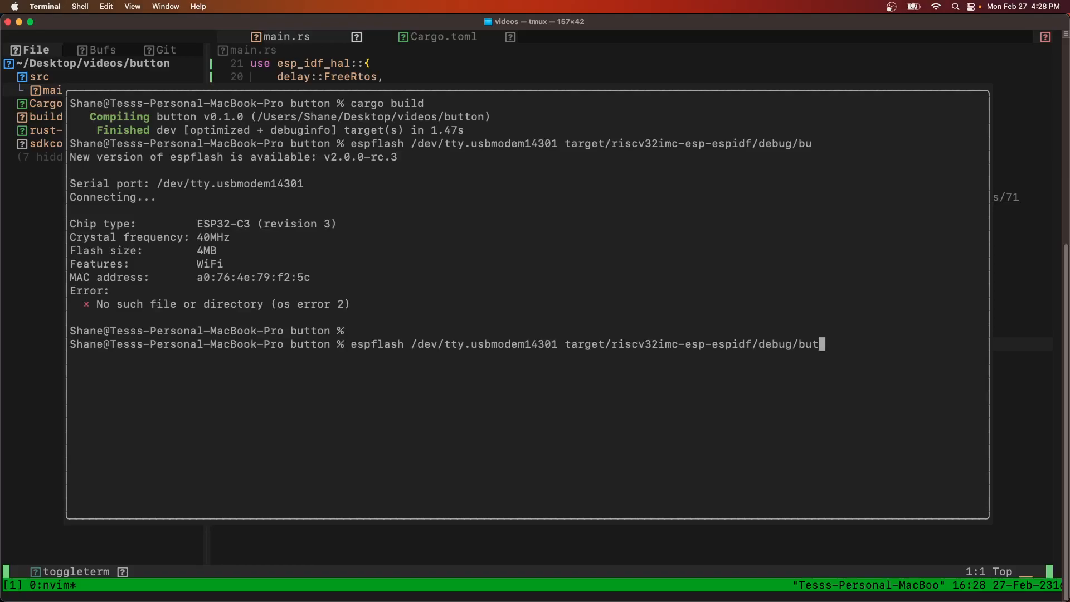
{"action": "key", "text": "enter"}
{"action": "type", "text": "espmonitor"}
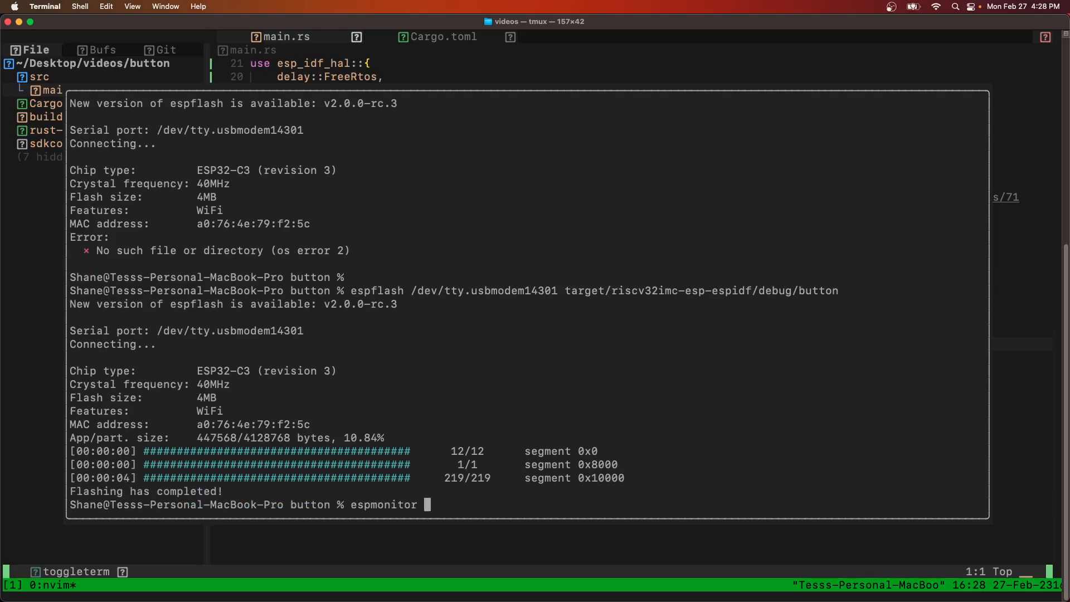
Step: Attach espmonitor to /dev/tty.usbmodem14301 and watch boot logs followed by alternating LED ON / LED OFF
{"action": "type", "text": "/dev/tty.usbmodem14301"}
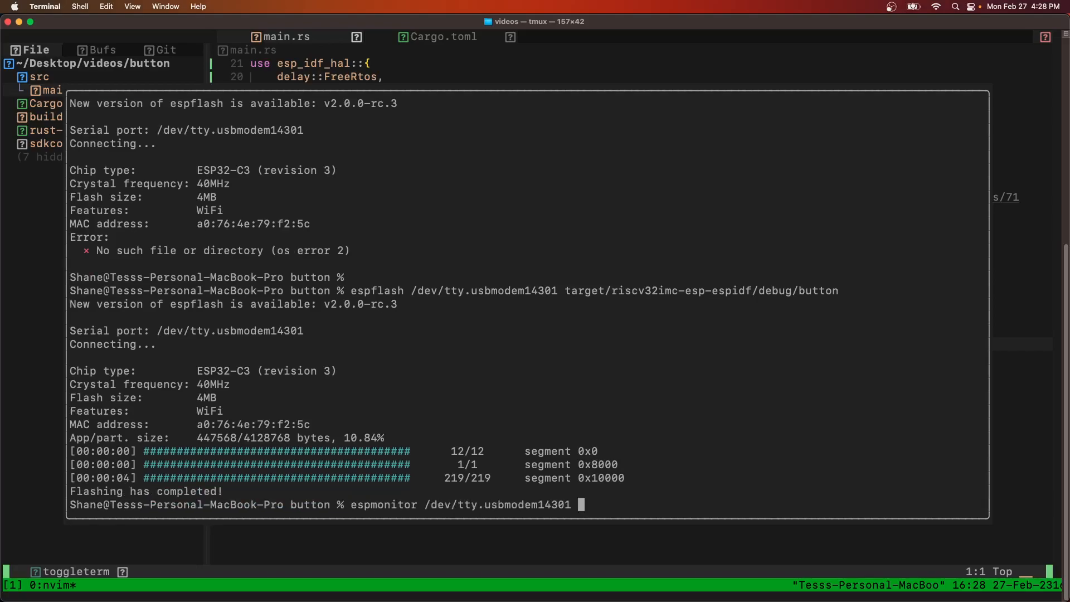
{"action": "key", "text": "enter"}
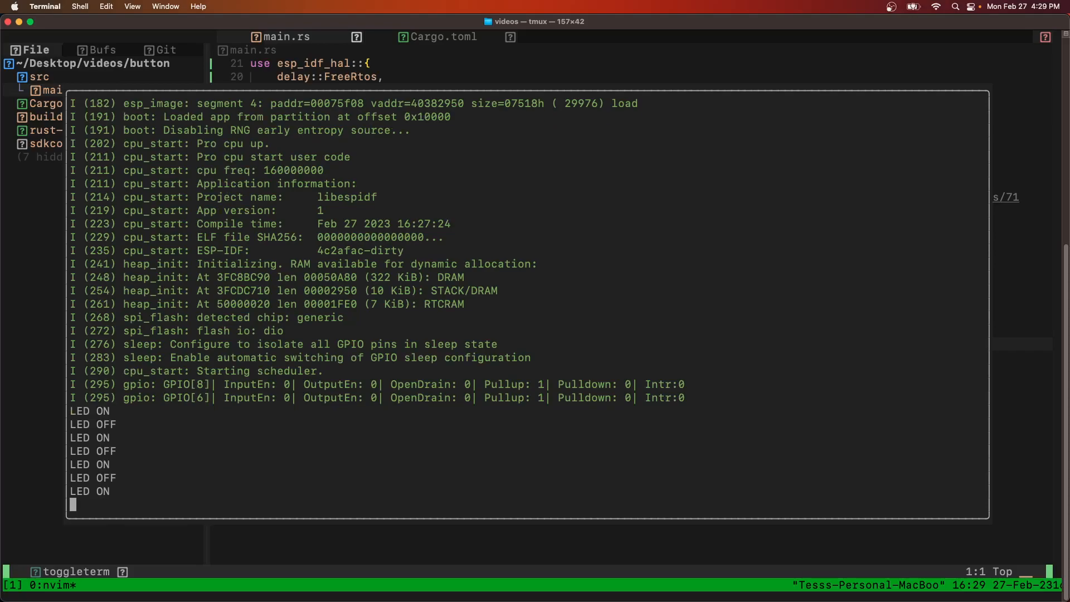
{"action": "scroll", "scroll_direction": "down", "scroll_amount": 3}
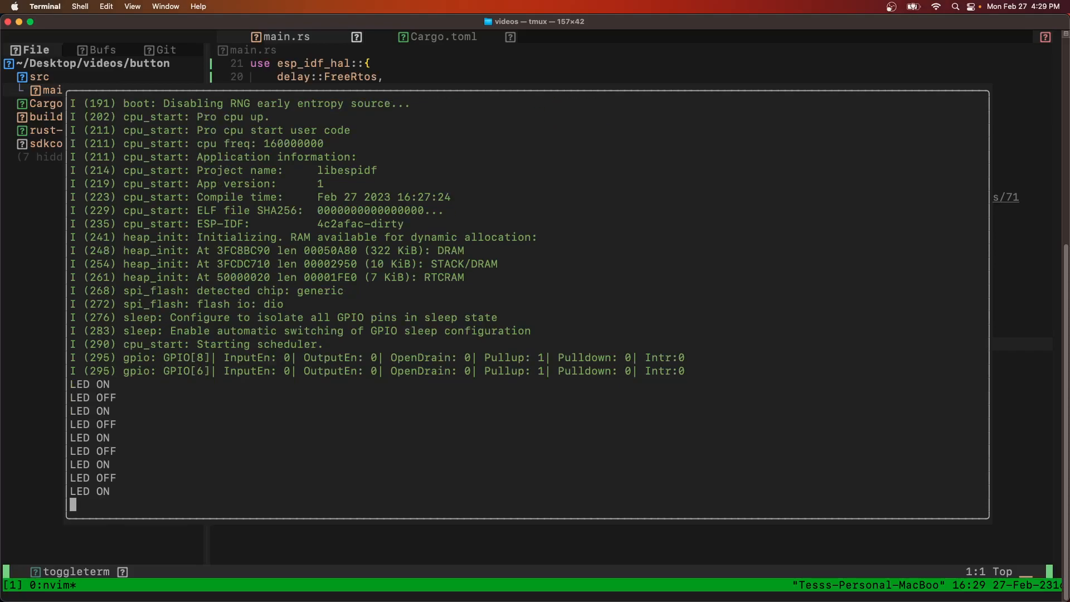